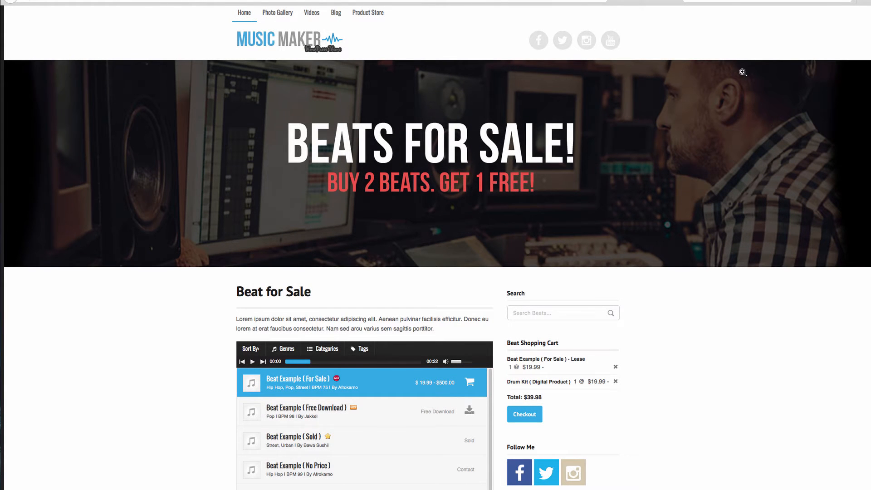
mouse_move(794, 138)
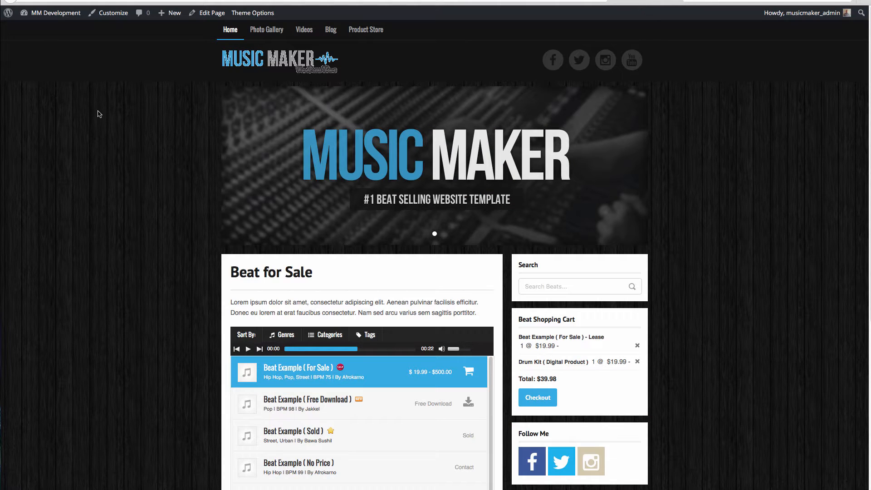
mouse_move(157, 40)
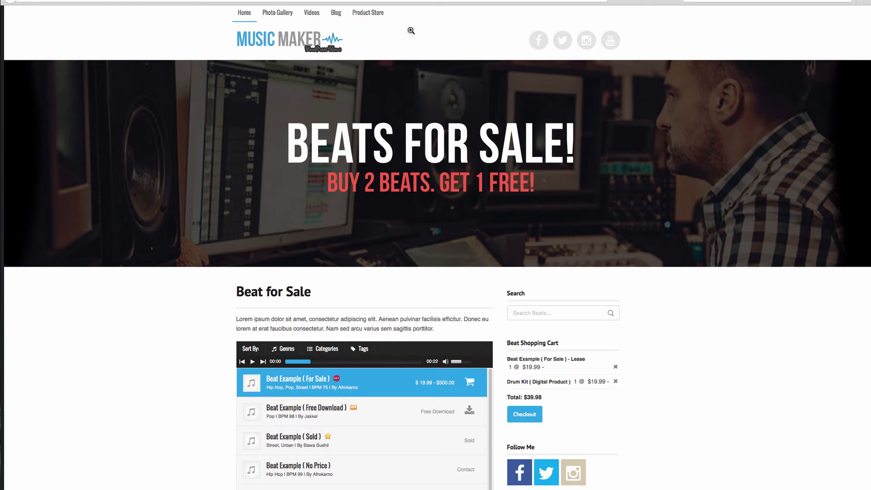
mouse_move(481, 35)
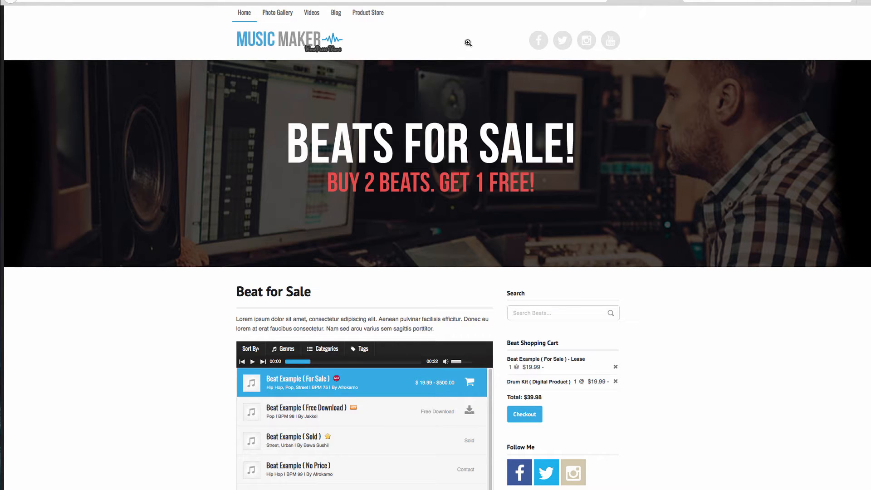
mouse_move(605, 222)
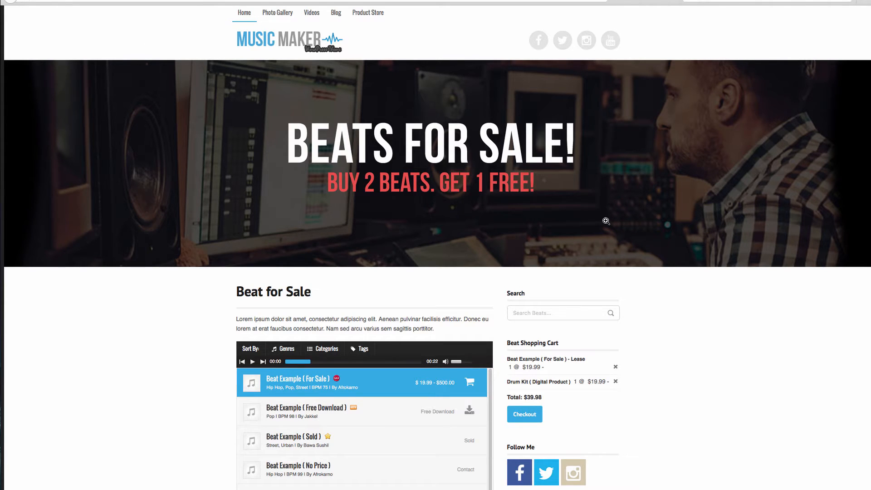
mouse_move(804, 196)
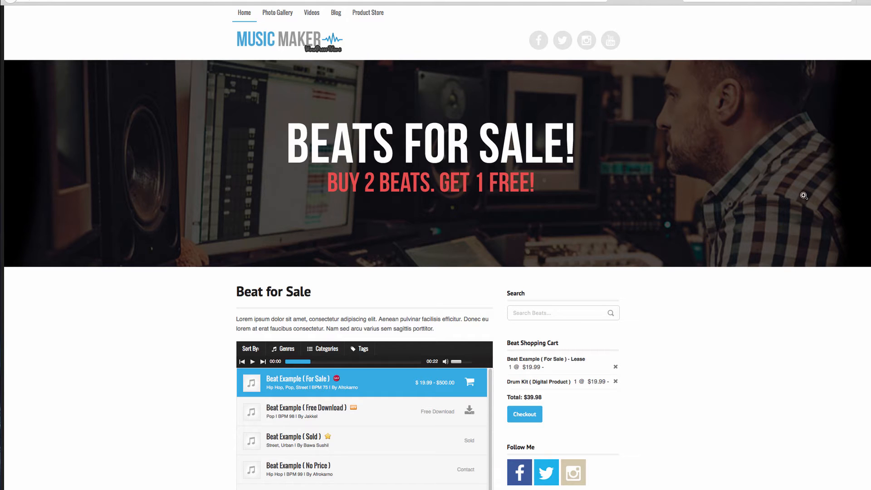
mouse_move(188, 88)
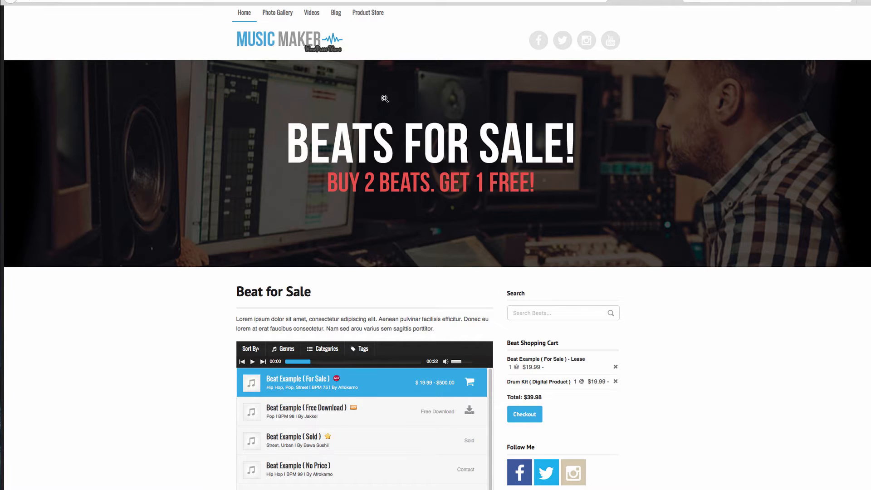
mouse_move(691, 141)
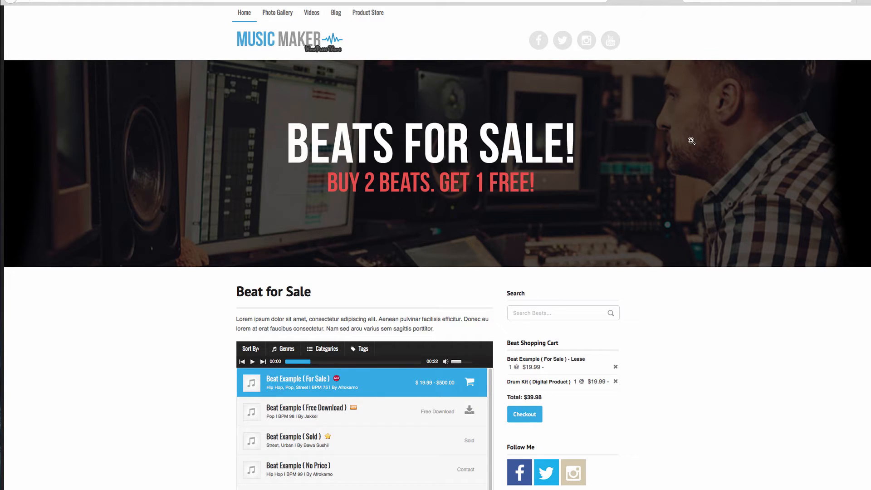
mouse_move(67, 71)
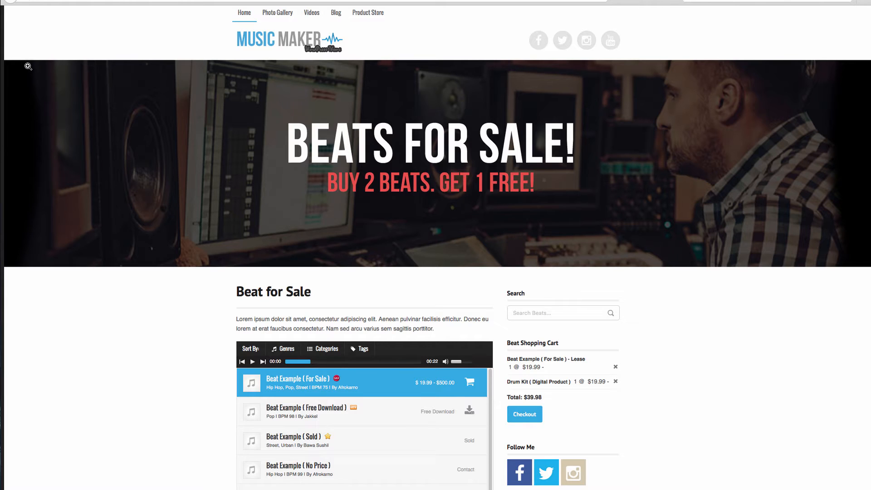
mouse_move(216, 76)
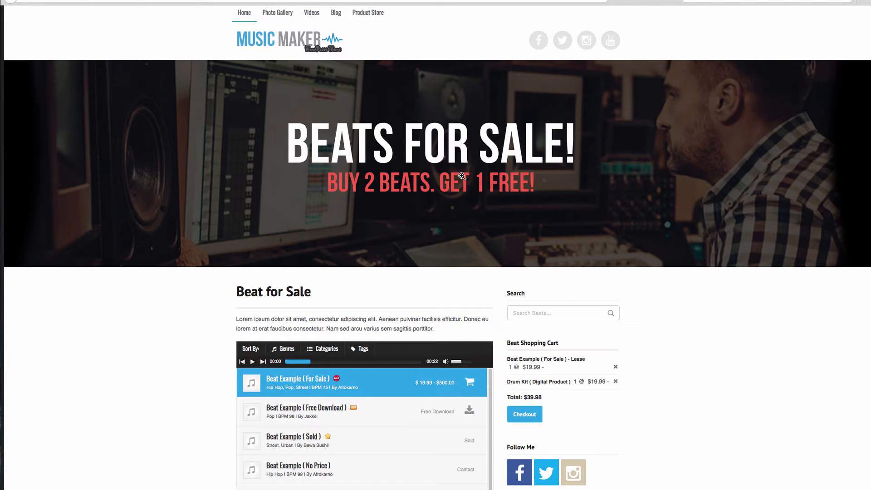
mouse_move(626, 124)
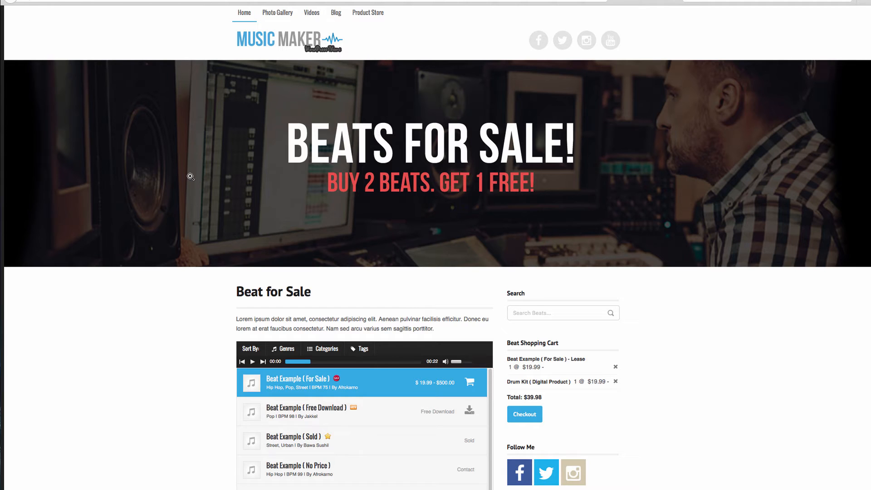
mouse_move(444, 147)
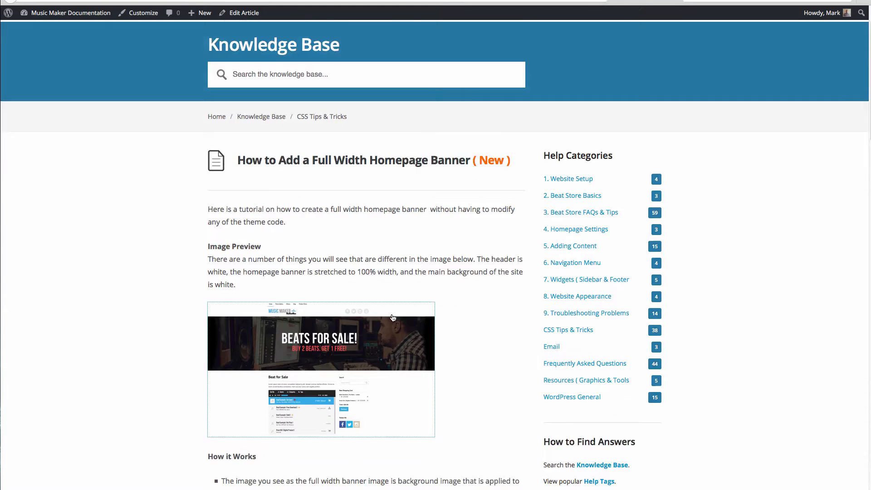
Step: Save the Text PSD and the Banner BG Place Holder (2000 x 500) sample files
scroll(down, 3)
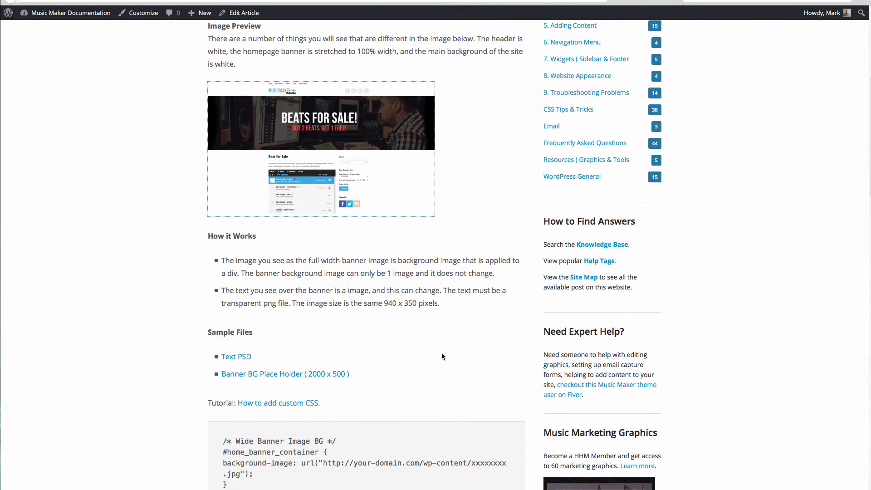
right_click(236, 357)
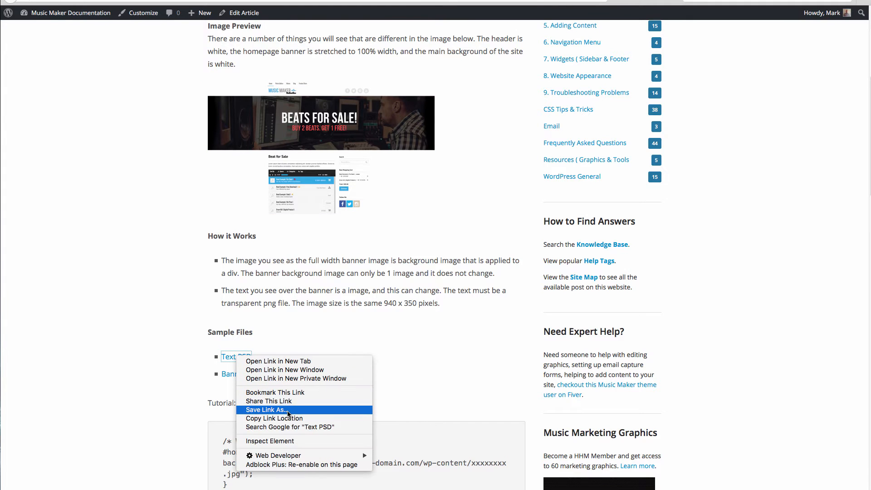
click(265, 409)
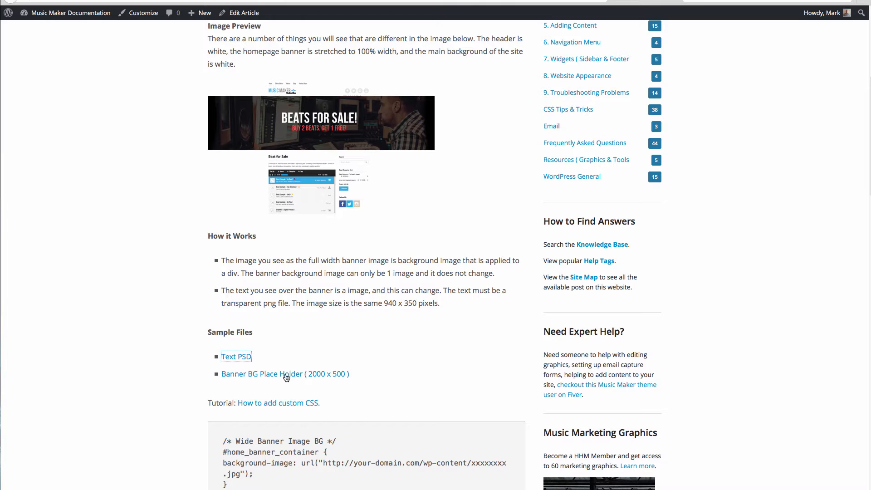
right_click(271, 372)
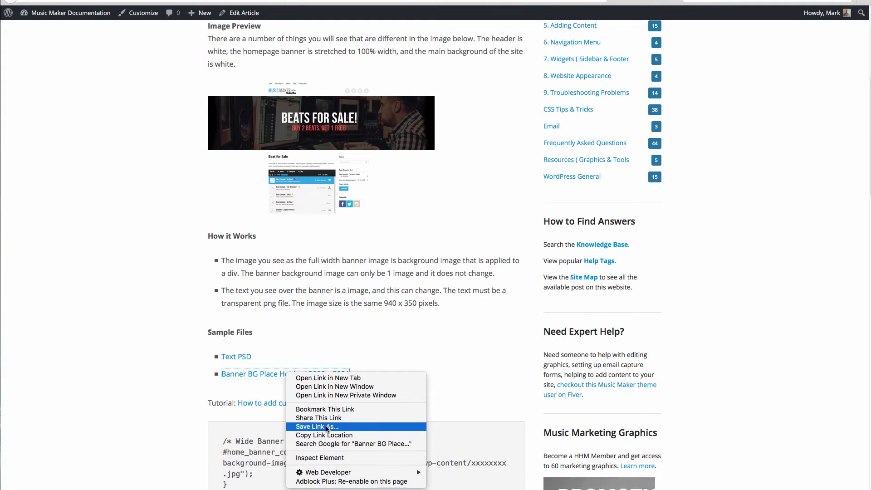
click(519, 179)
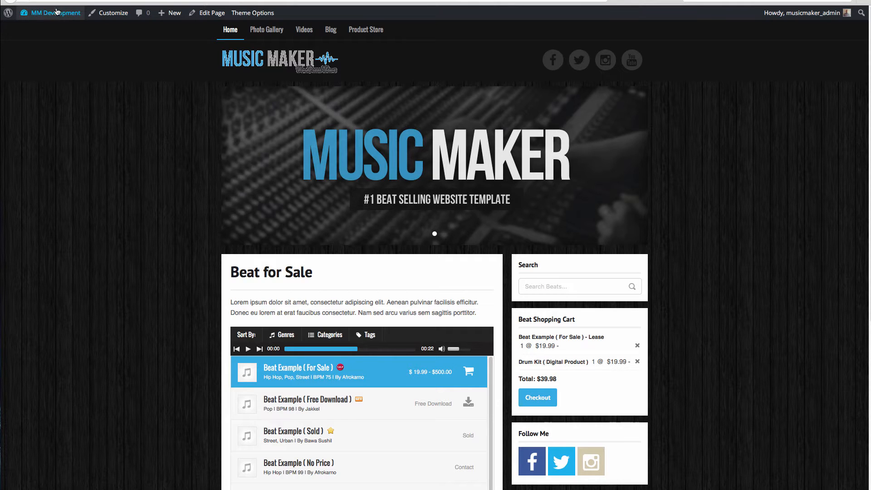
Step: View the Home Banners list with its single published banner, then return to the article
click(53, 12)
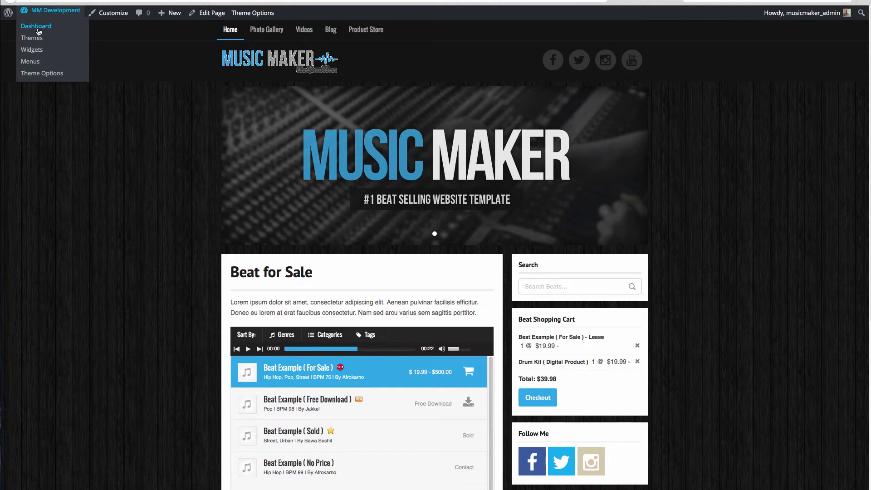
click(36, 26)
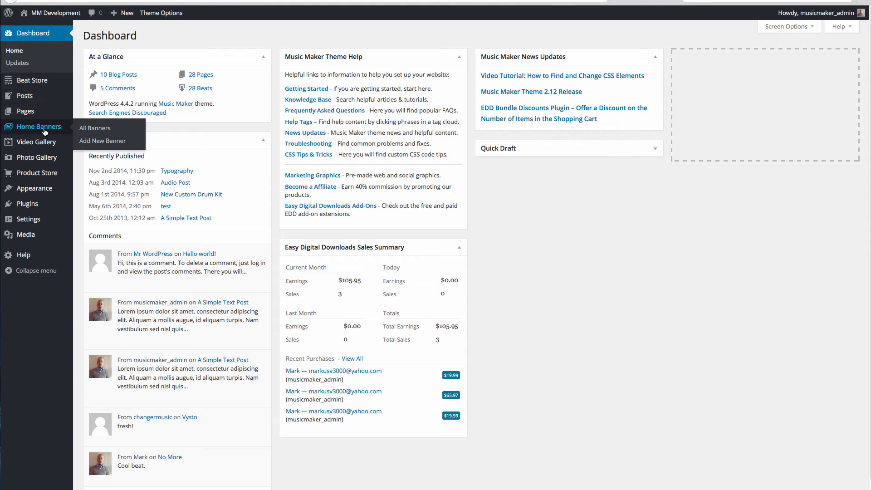
click(94, 128)
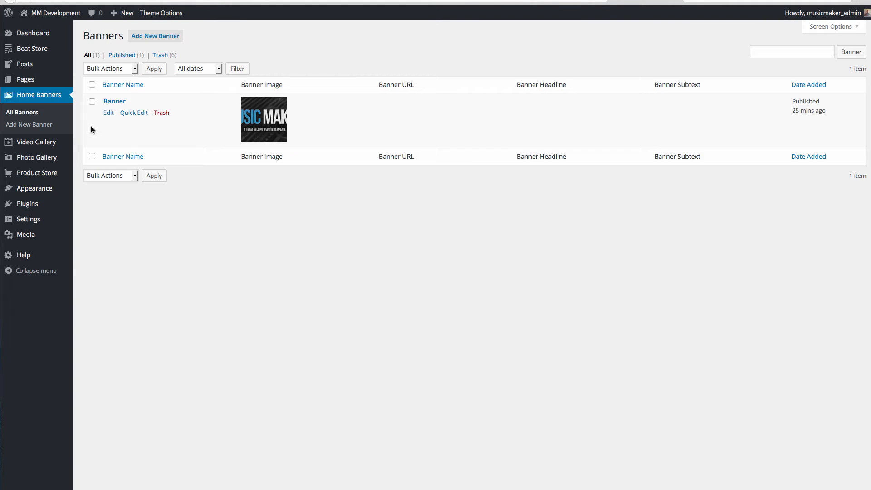
click(133, 112)
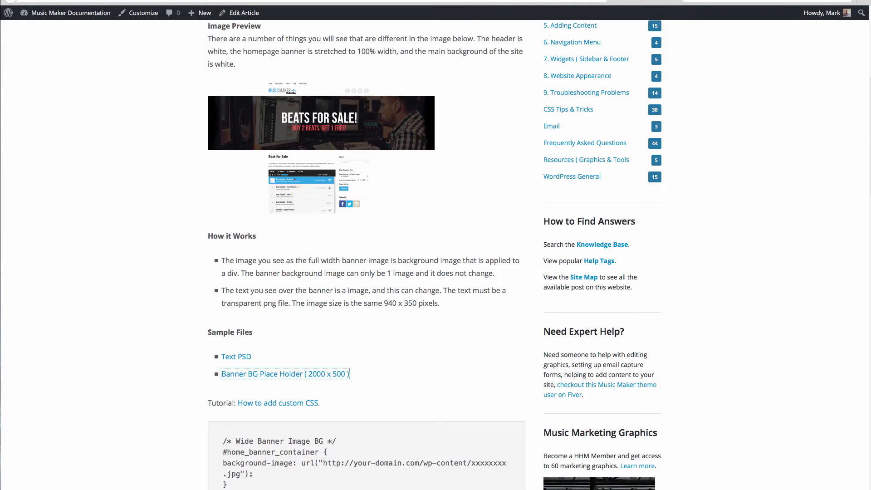
Step: Select the wide-banner CSS rules from '/* Wide Banner Image BG */' through '.fader .pager_list' for copying
scroll(down, 3)
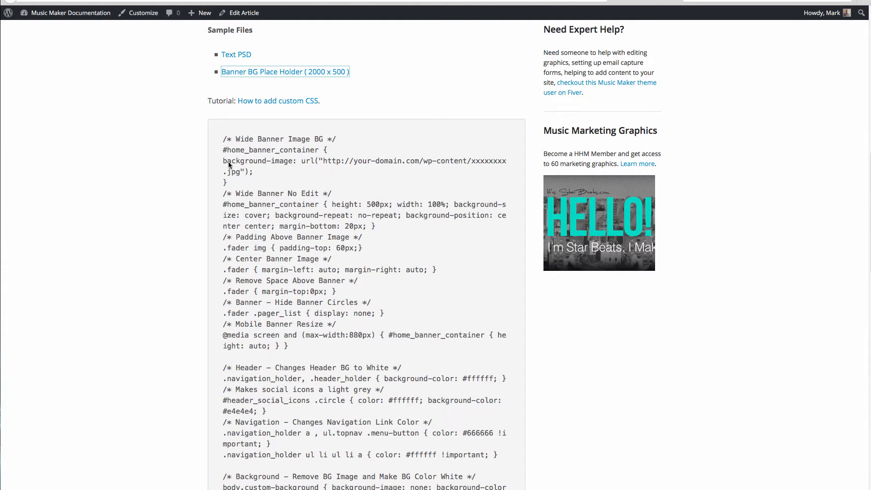
double_click(276, 193)
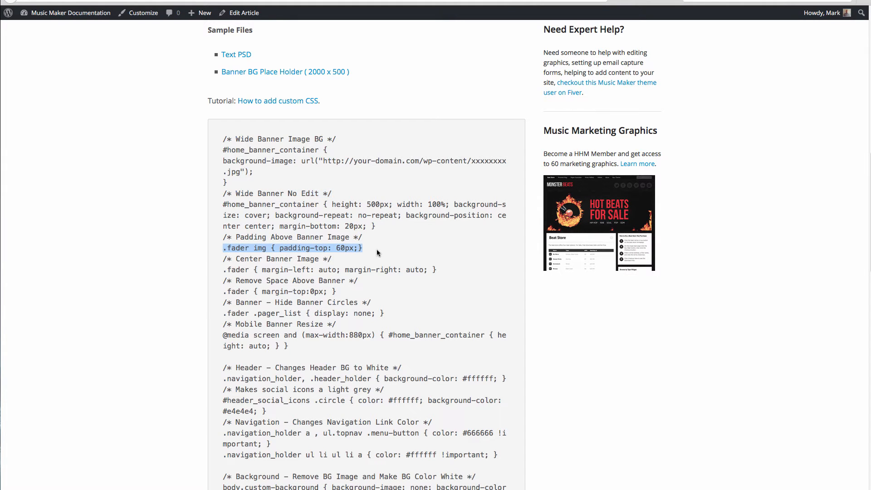
scroll(down, 3)
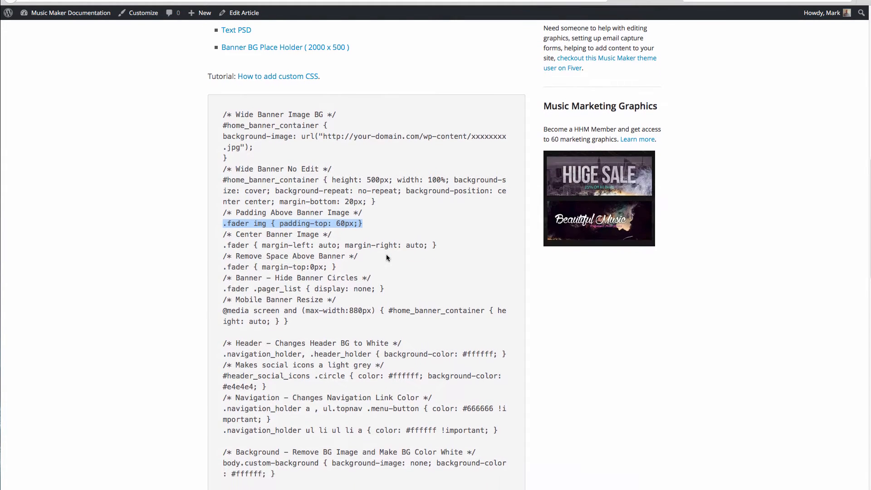
scroll(down, 3)
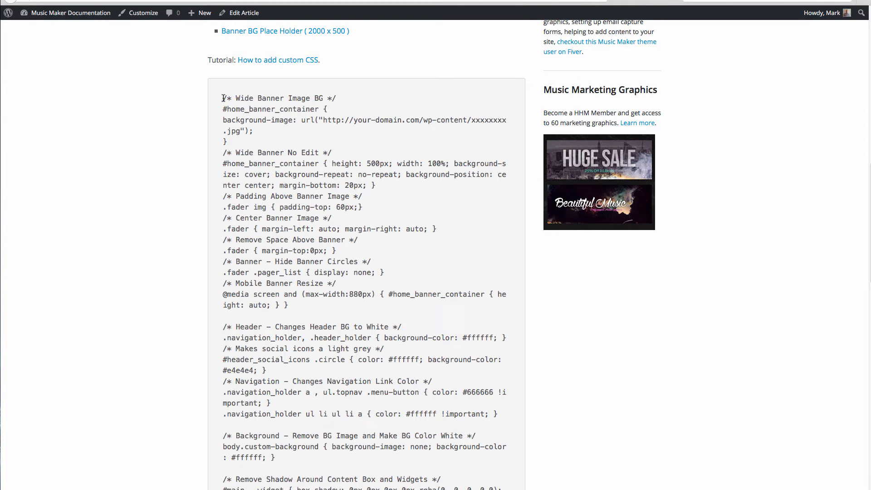
drag(223, 98, 284, 286)
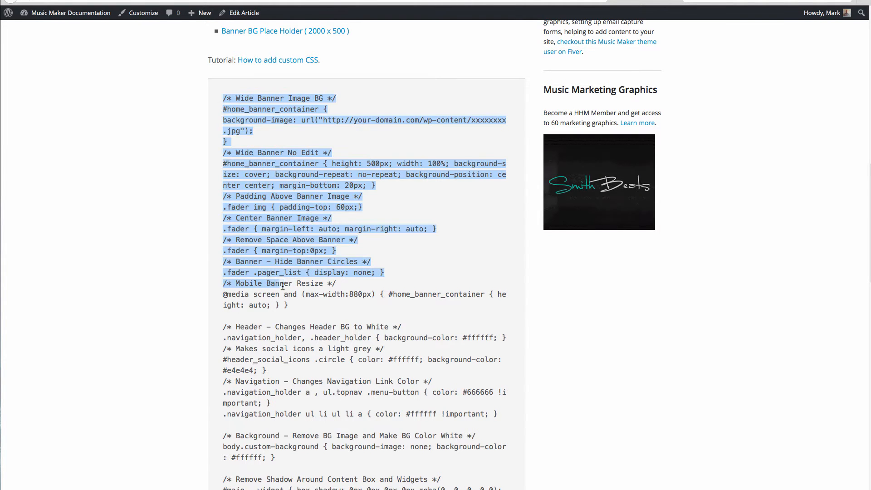
scroll(down, 3)
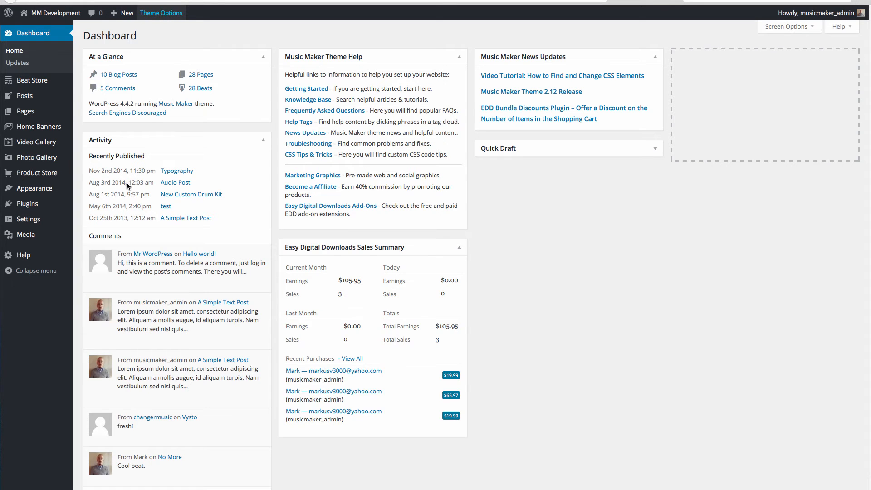
Step: View the Custom CSS Code box in Theme Options, currently holding footer styling rules
click(160, 12)
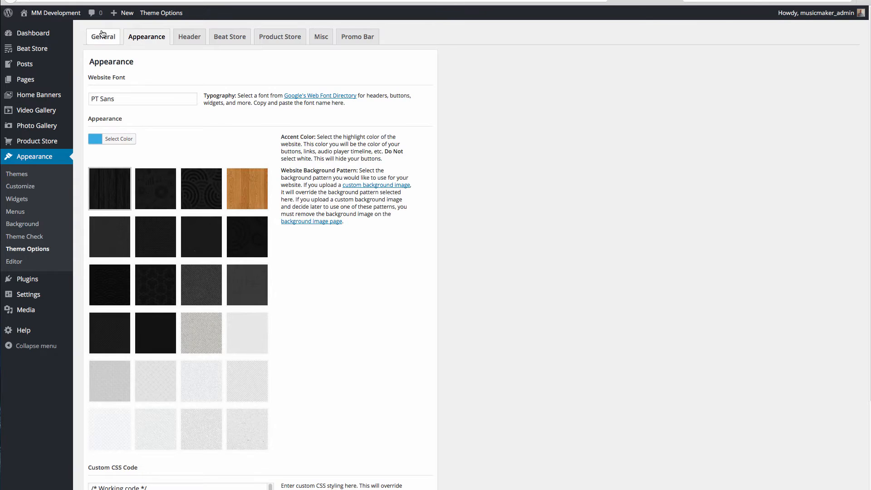
scroll(down, 3)
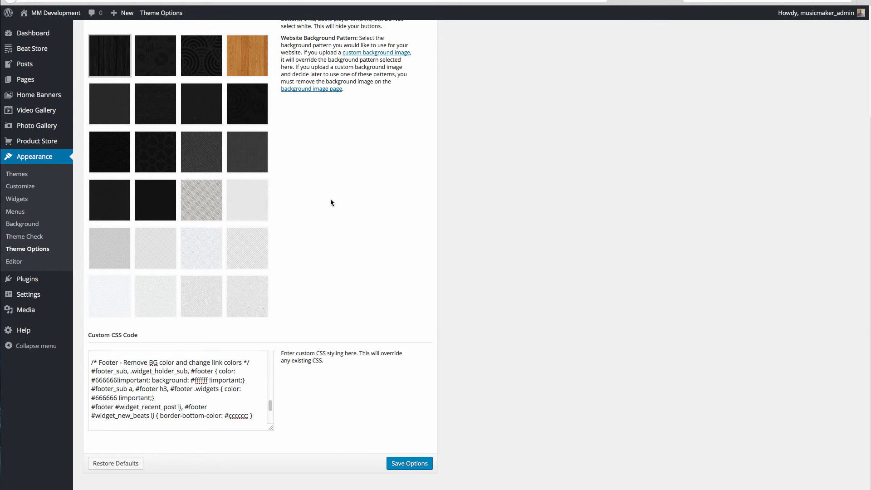
right_click(26, 28)
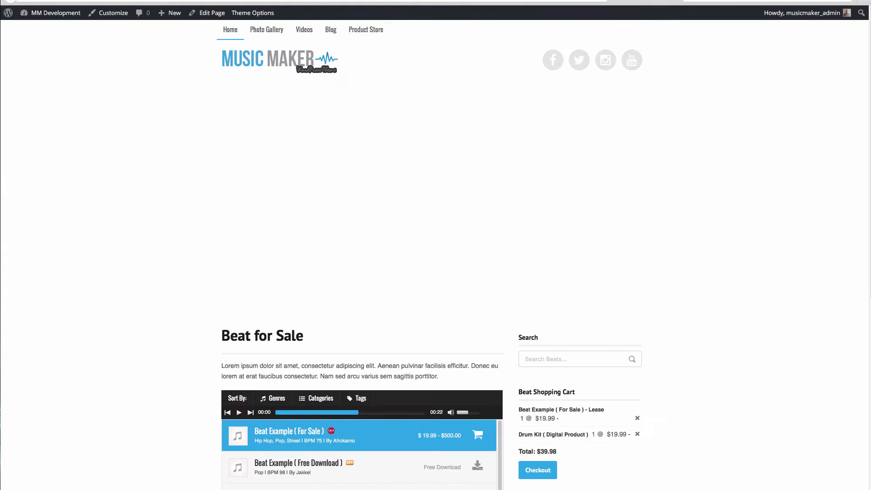
mouse_move(682, 87)
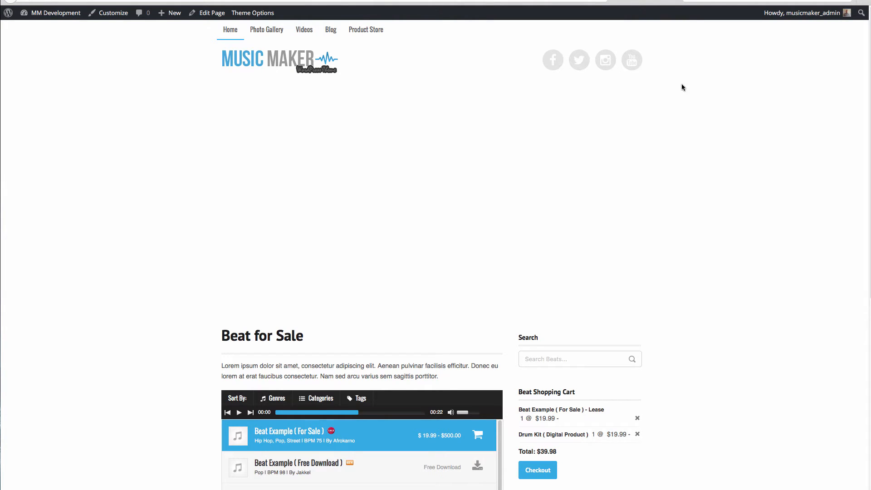
mouse_move(621, 54)
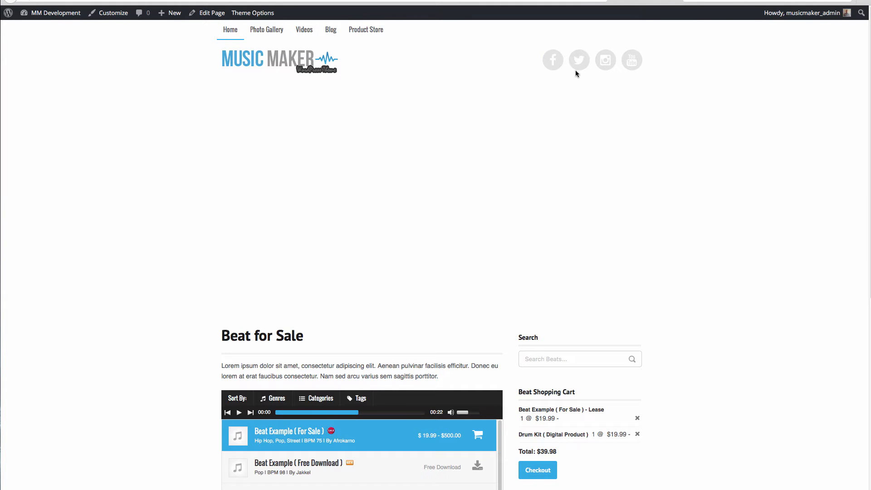
Step: Scroll the homepage to inspect the empty banner area above the Beat for Sale list
scroll(down, 3)
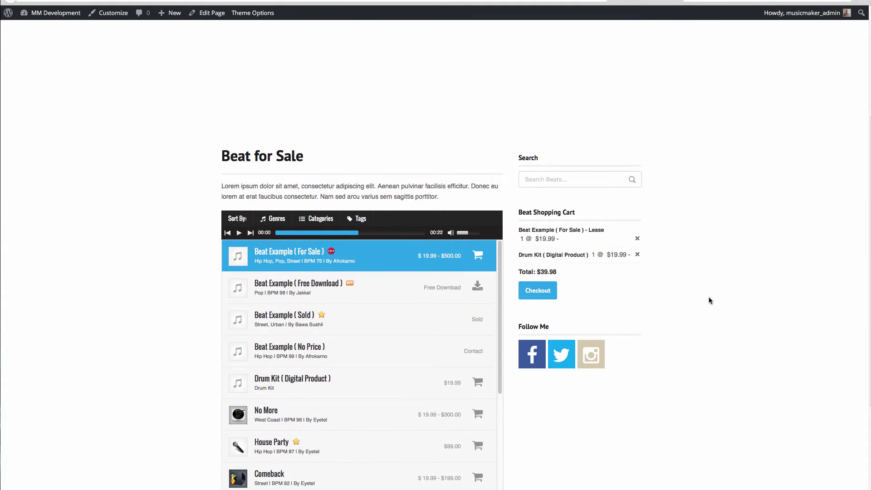
scroll(down, 3)
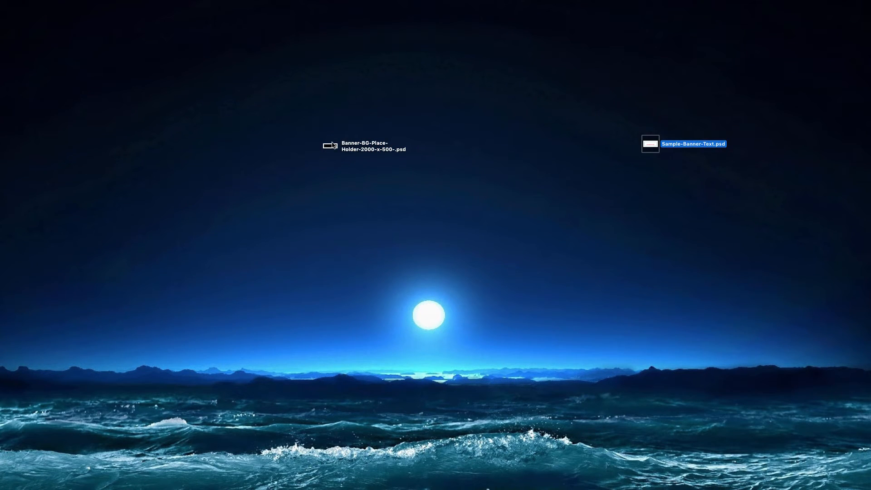
Step: Darken the studio photo in Banner-BG-Place-Holder-2000-x-500-.psd by lowering the Black Tent layer's opacity
double_click(329, 145)
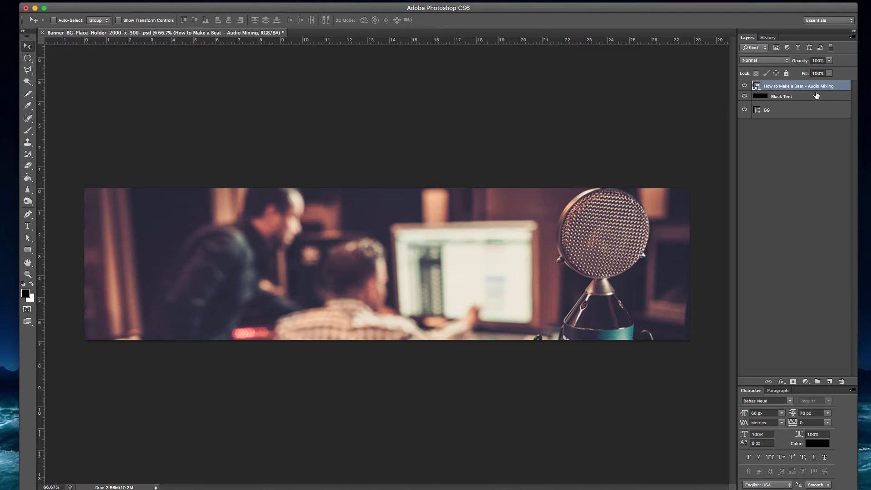
click(781, 96)
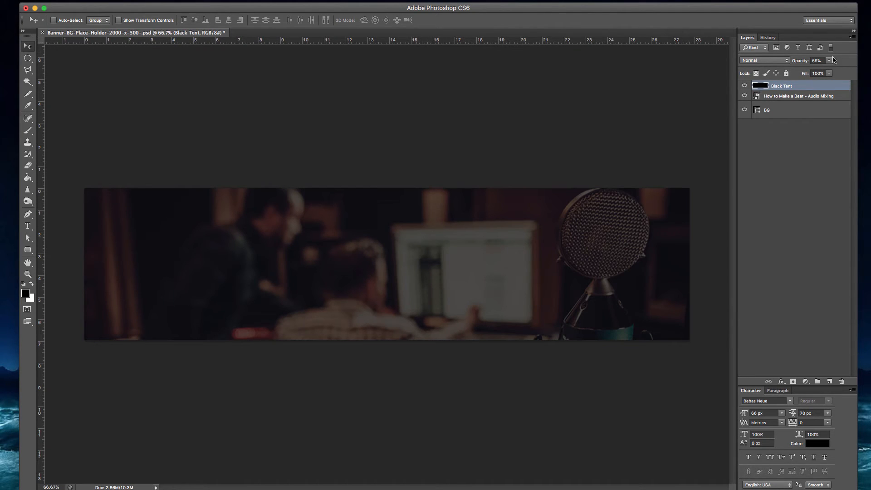
drag(833, 60, 825, 69)
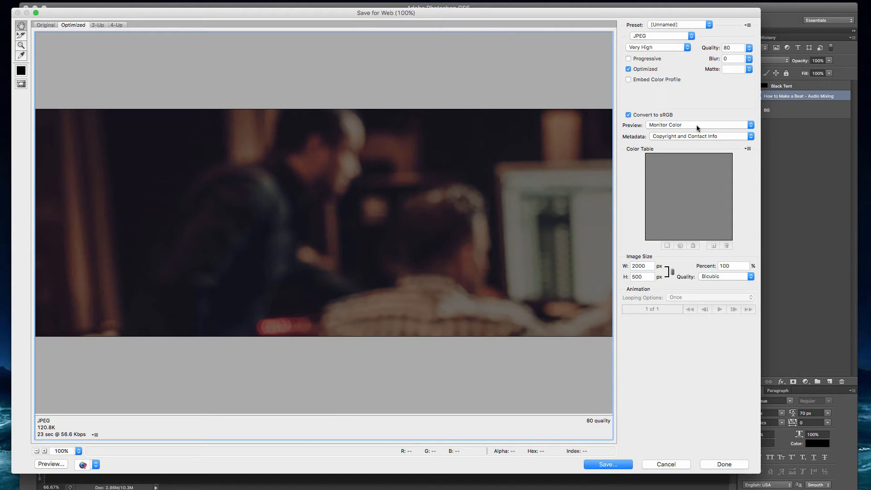
Step: Export the darkened banner to the Desktop as banner bg image.jpg
click(607, 464)
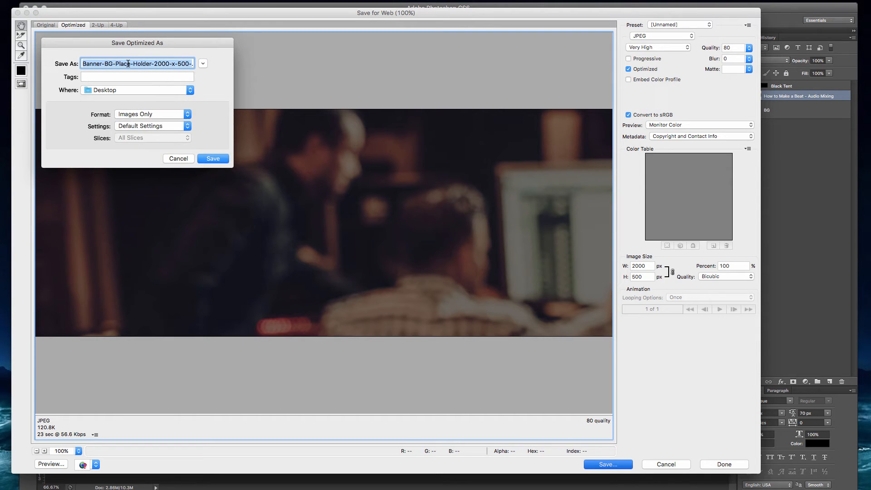
text(ba.jpg)
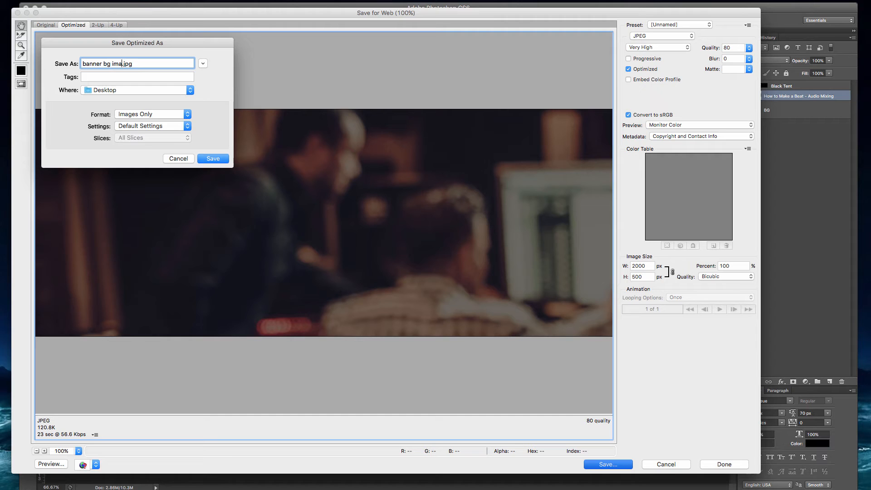
text(ge)
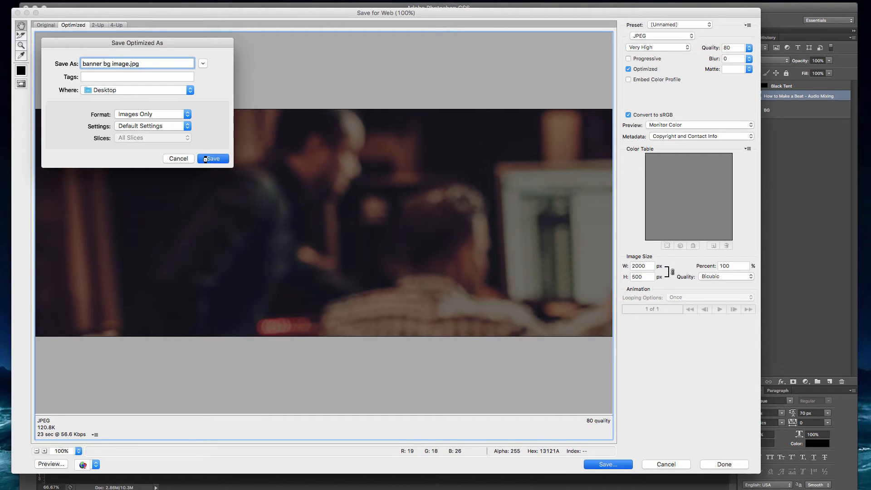
click(212, 157)
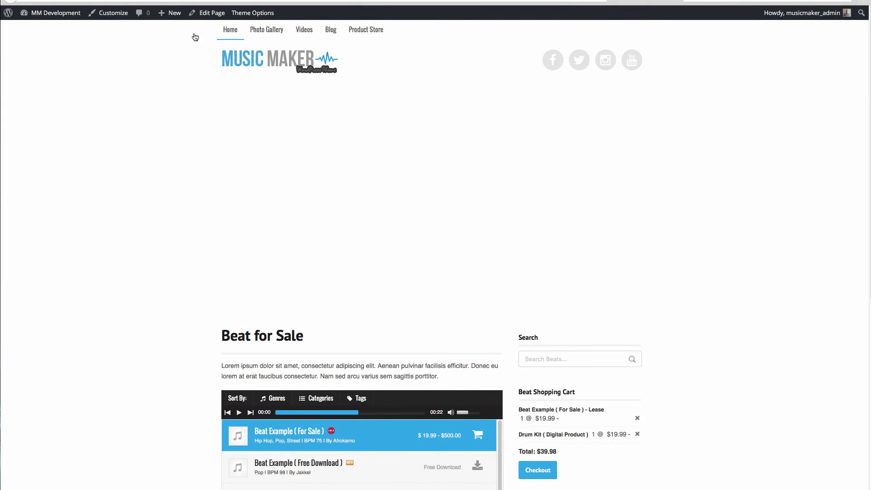
click(252, 12)
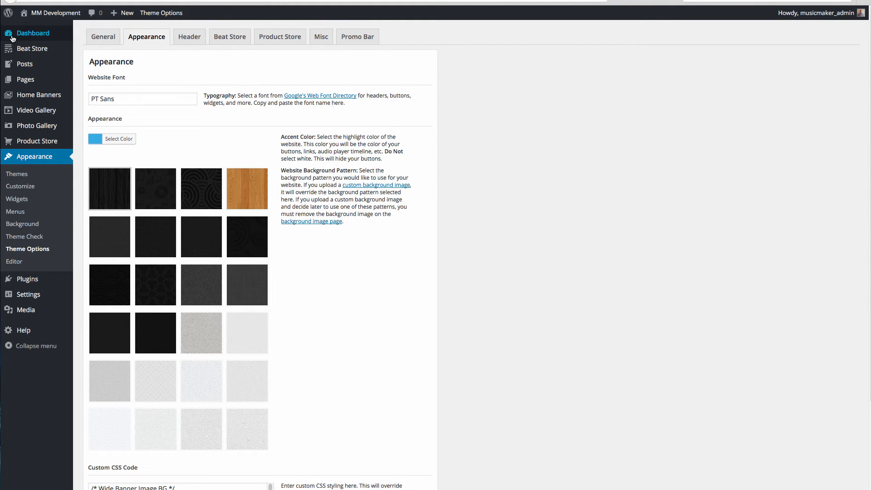
mouse_move(25, 310)
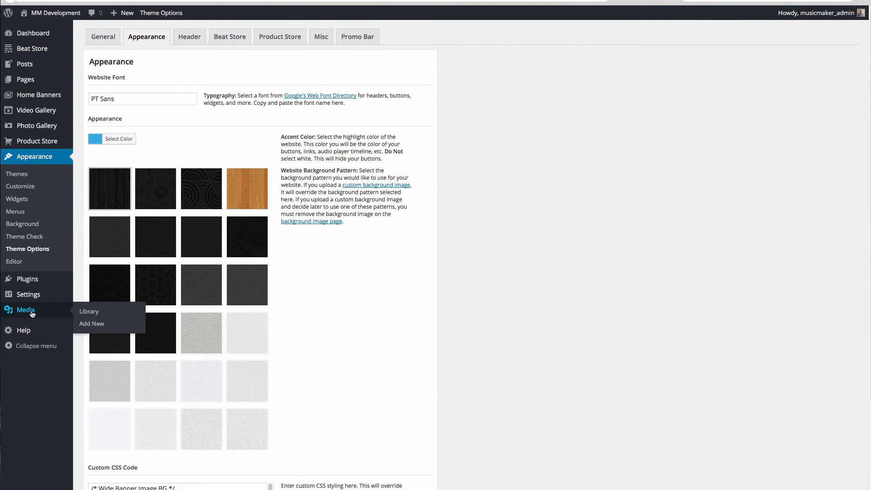
mouse_move(91, 323)
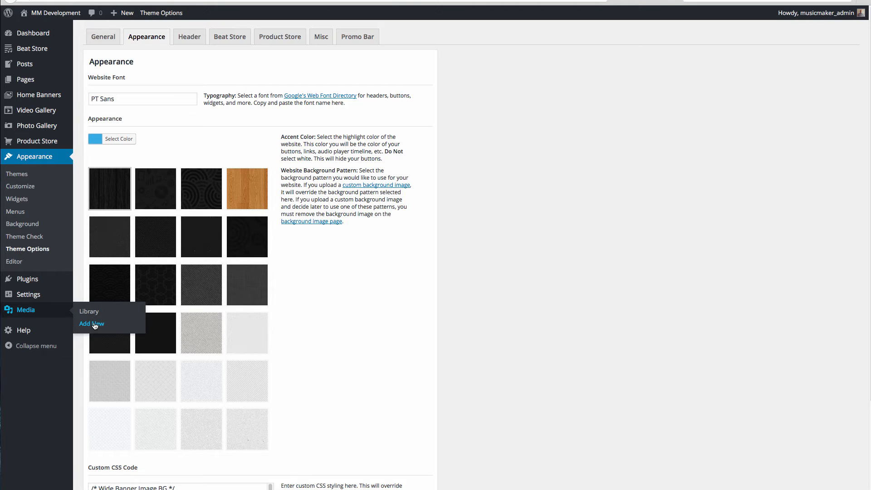
Step: Upload banner-bg-image (2000×500 JPG) to the media library and copy its File URL
click(91, 323)
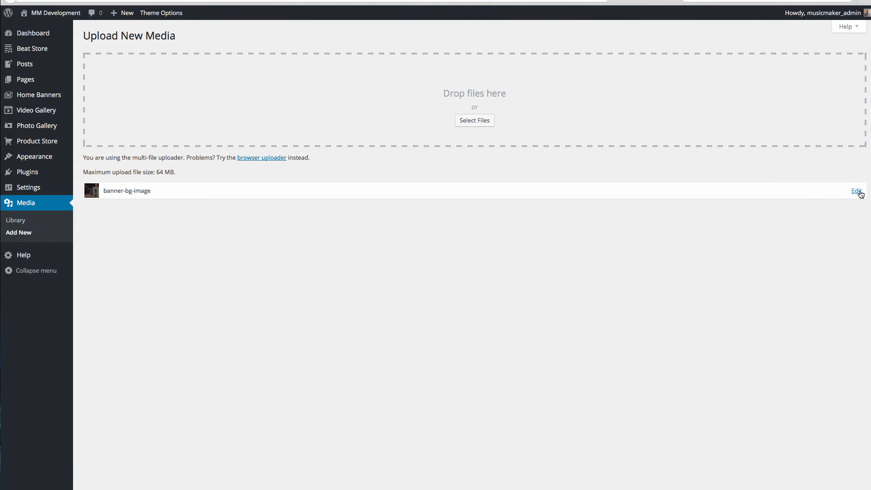
click(856, 192)
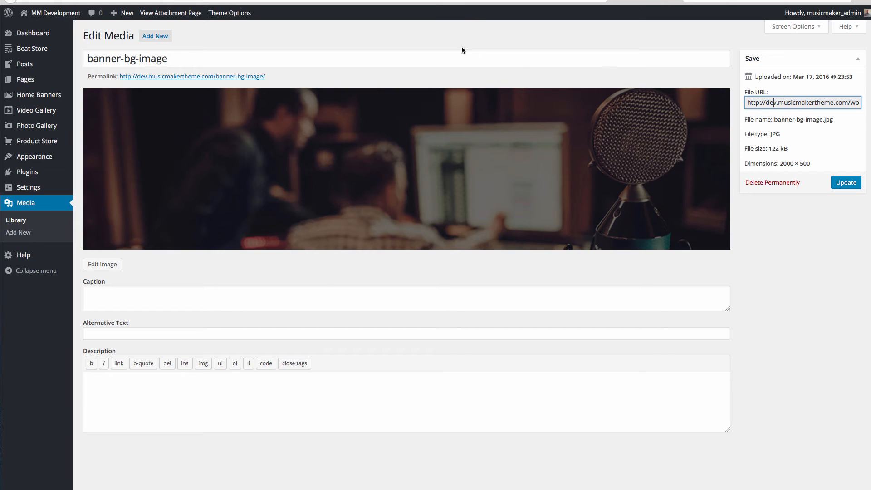
click(18, 233)
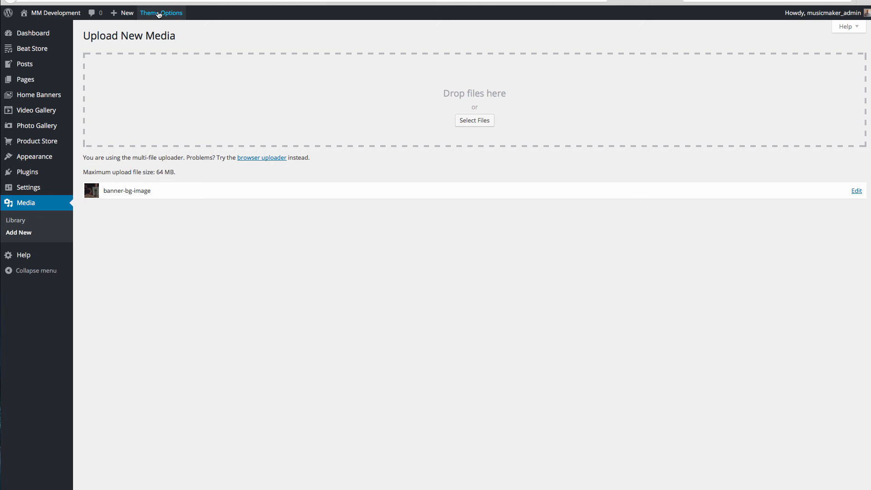
click(162, 12)
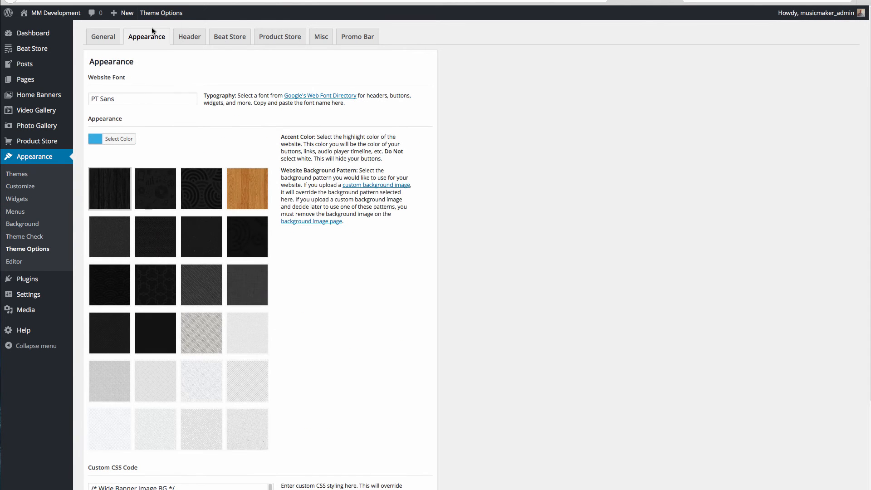
Step: Select the placeholder URL in the Wide Banner Image BG rule to replace it with the uploaded image address
scroll(down, 3)
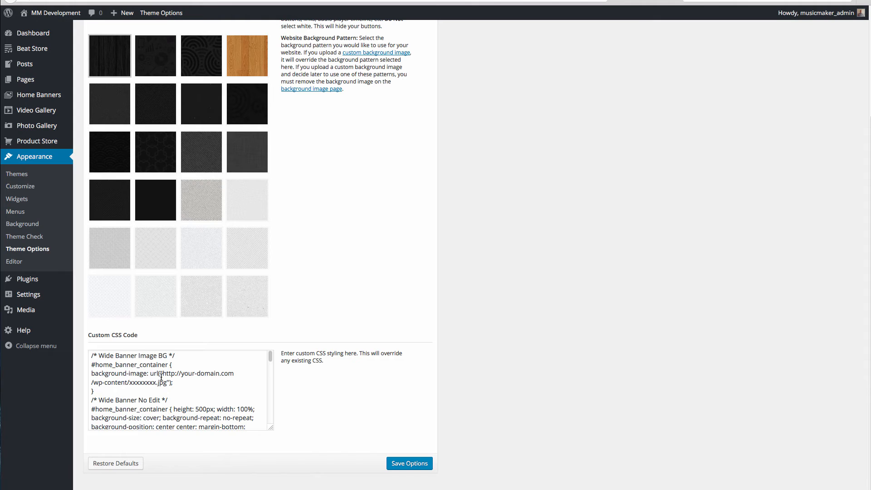
drag(178, 373, 173, 382)
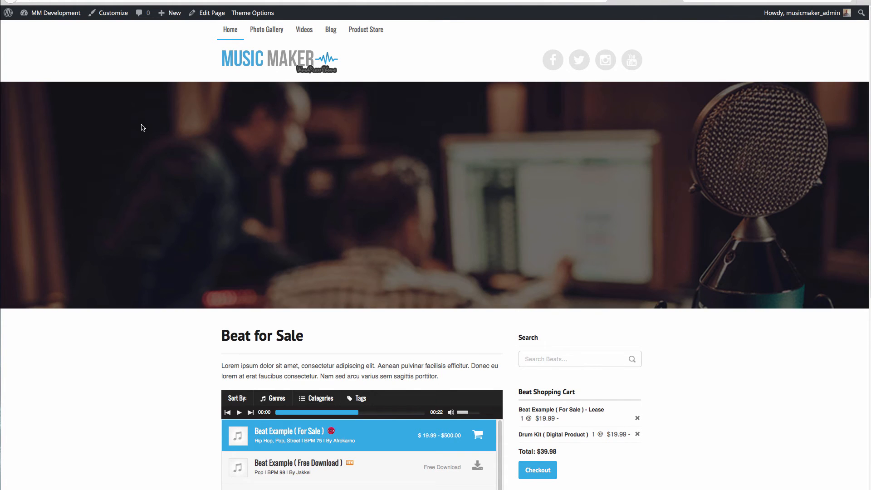
mouse_move(695, 91)
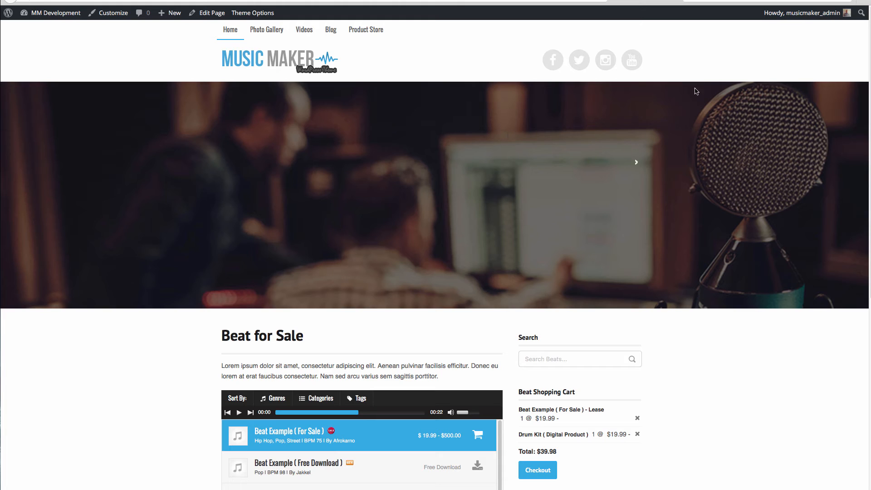
mouse_move(468, 246)
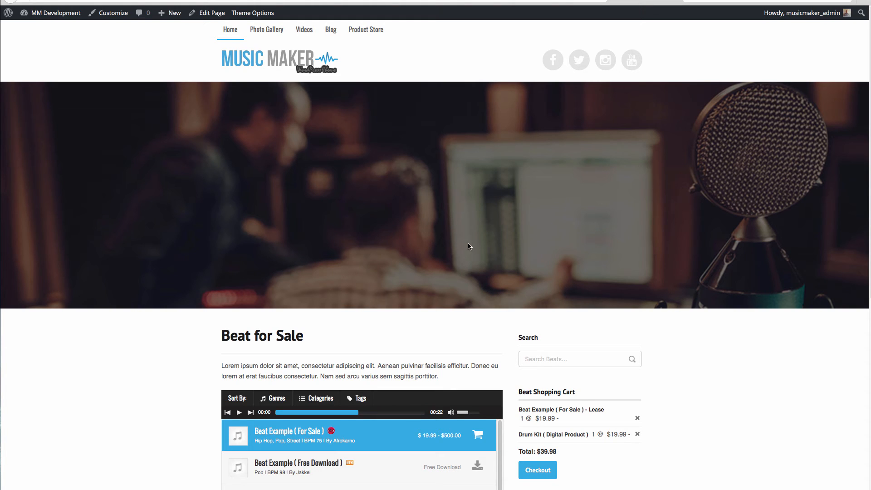
mouse_move(362, 185)
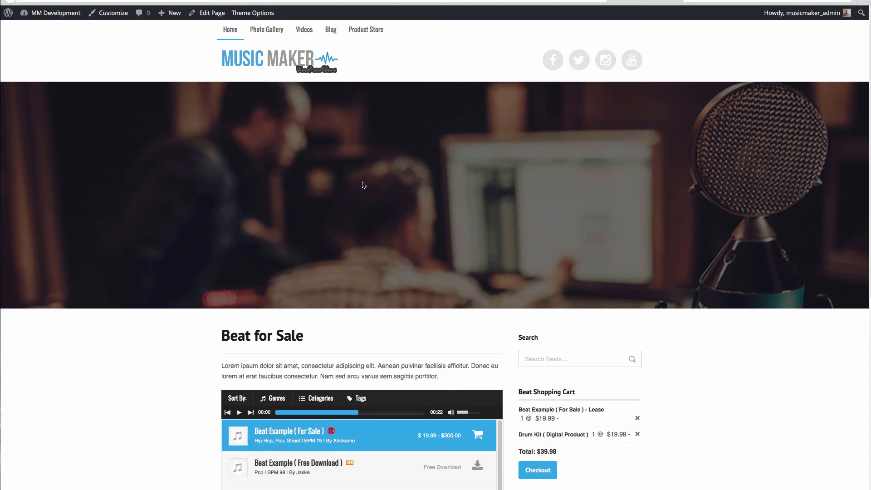
mouse_move(319, 173)
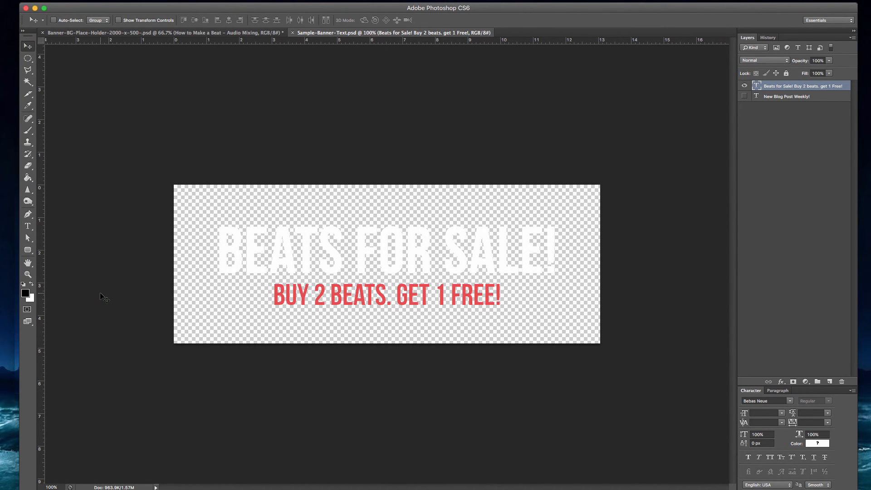
mouse_move(211, 190)
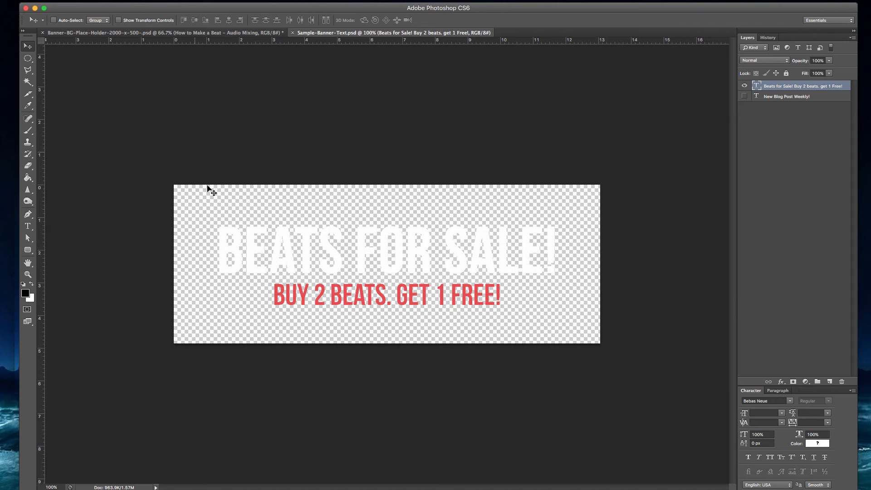
mouse_move(485, 251)
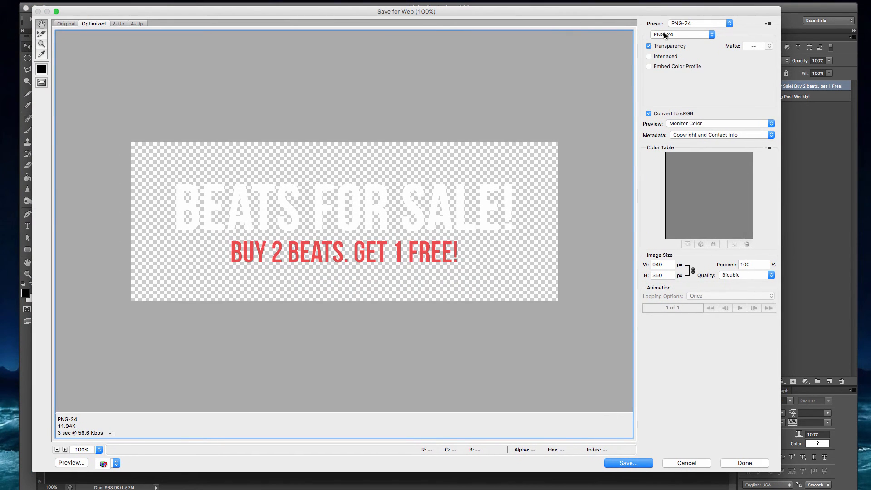
mouse_move(667, 34)
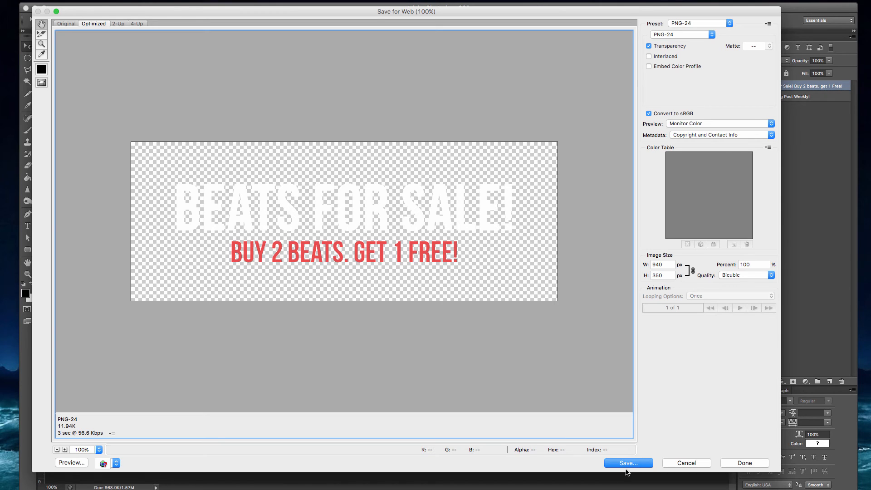
Step: Save the 'Beats for Sale!' text banner to the Desktop as transparent PNG-24 banner 1.png
click(627, 463)
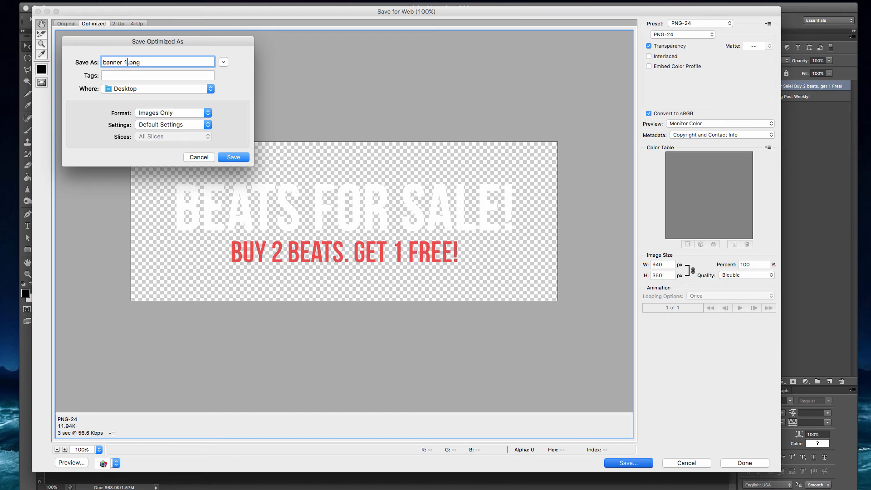
click(233, 157)
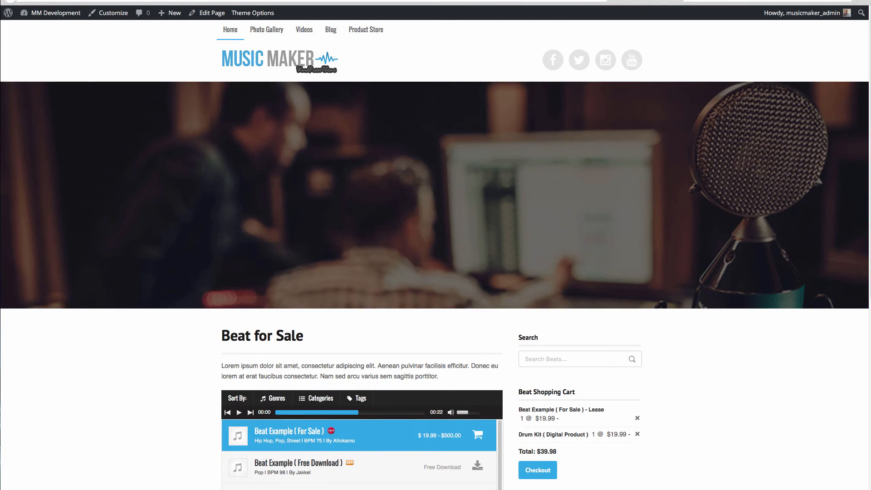
Step: Start a new home banner titled 'Banner 1' from the admin area
click(252, 12)
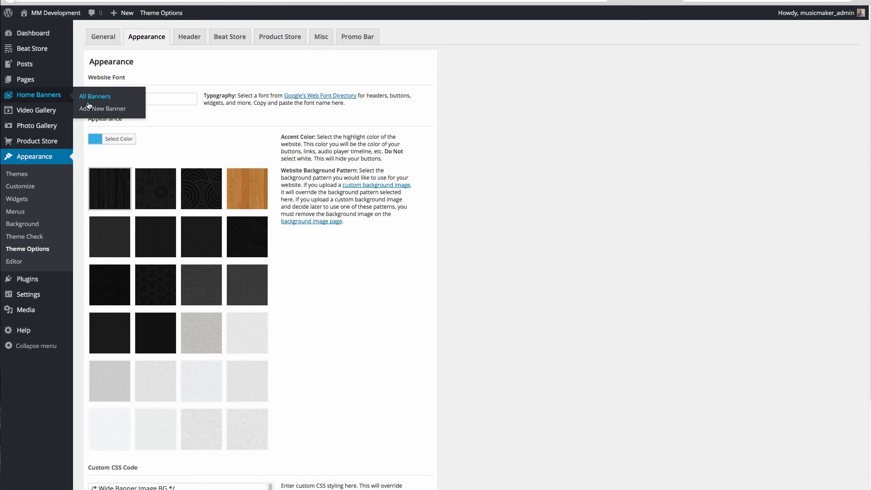
click(102, 108)
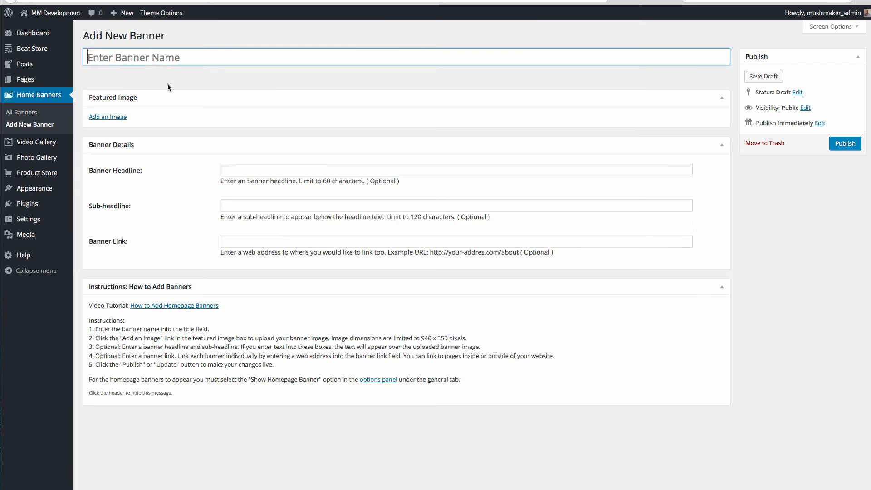
text(Ban)
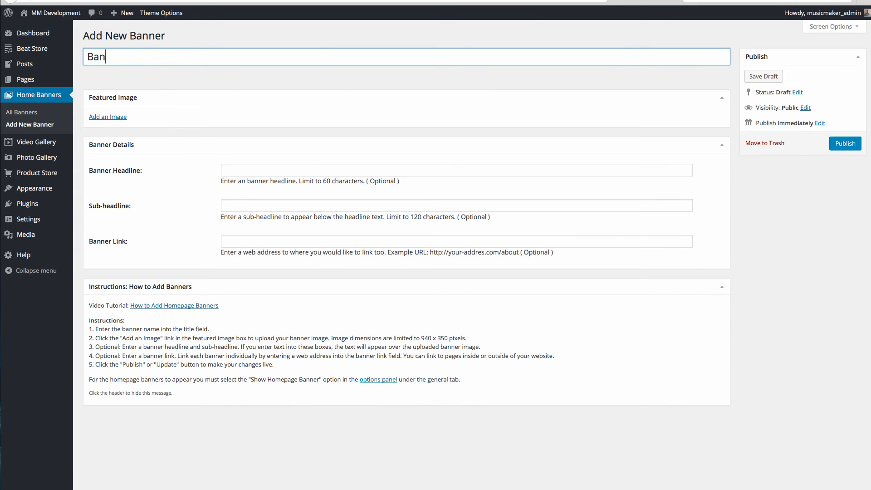
text(ner 1)
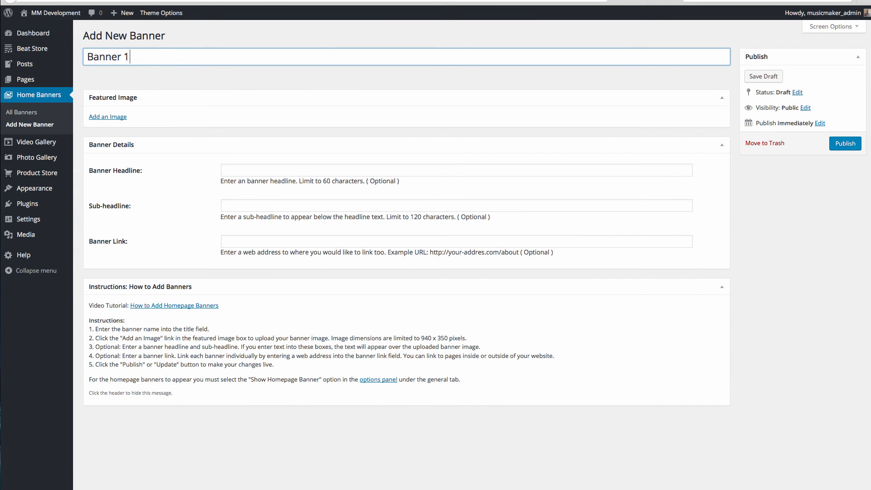
Step: Set banner-1.png (Beats for Sale!) as the featured image and publish Banner 1
click(108, 117)
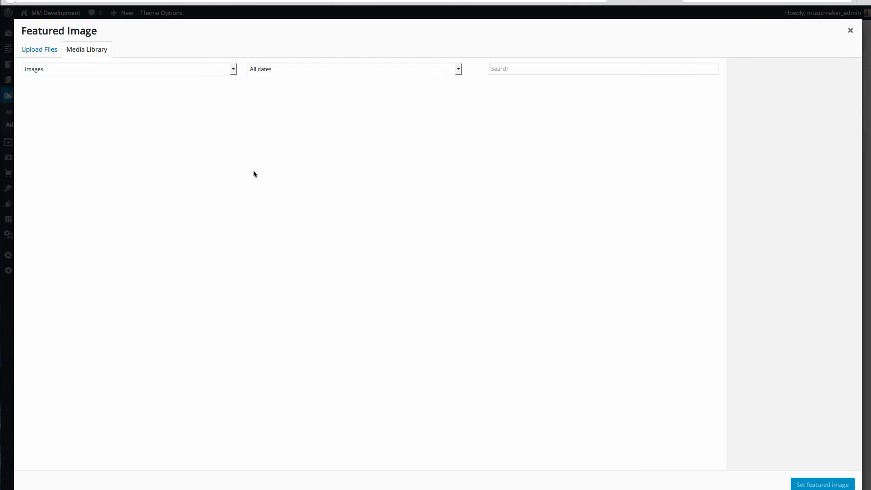
click(39, 49)
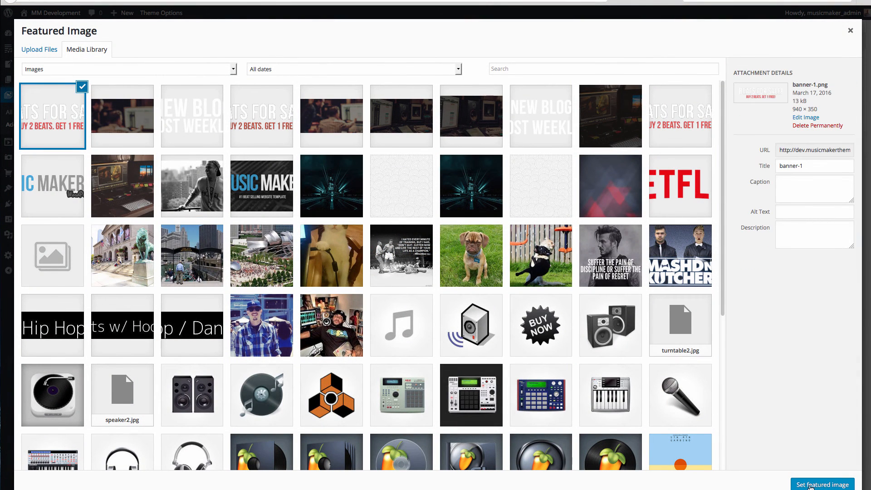
click(822, 484)
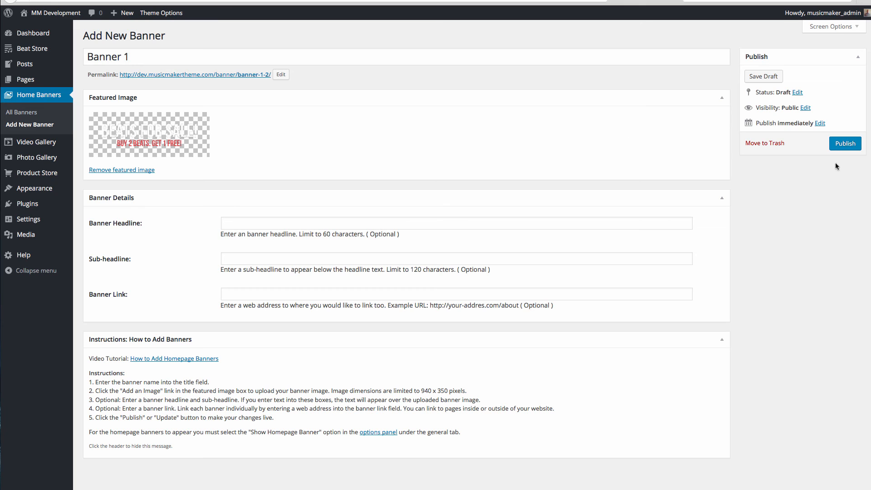
click(844, 142)
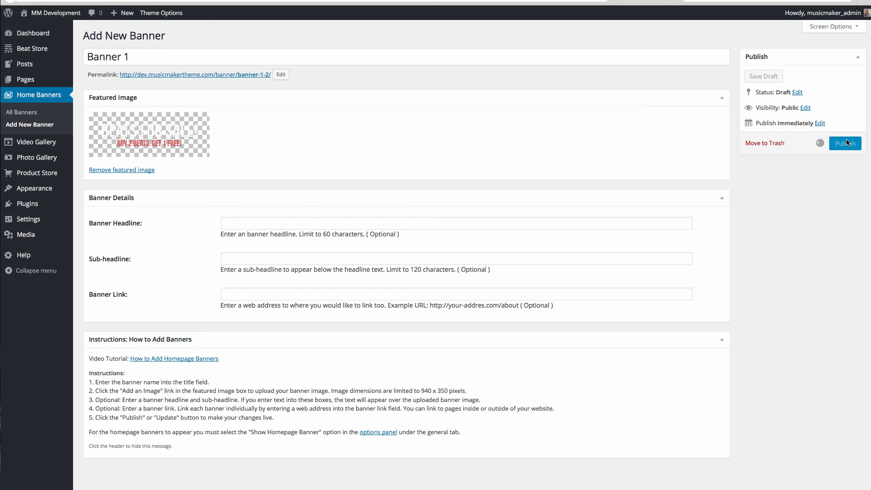
click(844, 142)
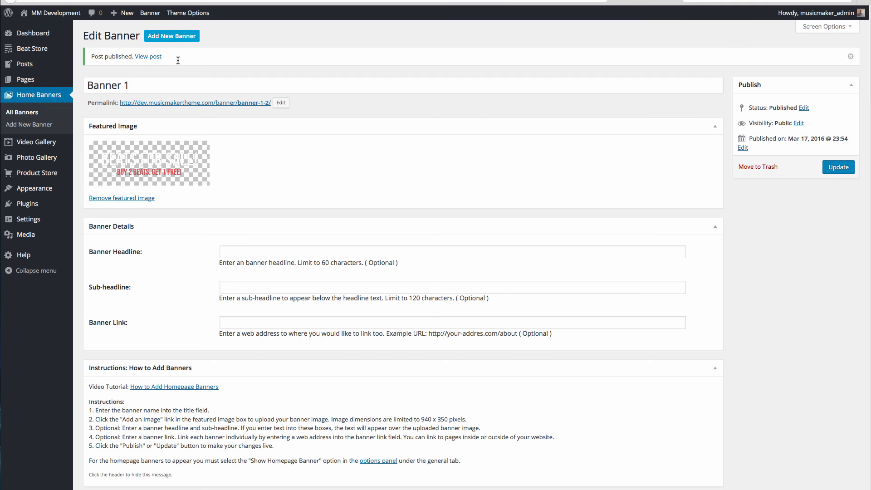
Step: Create 'Banner 2', upload the second transparent text PNG as its featured image, and publish it
click(172, 35)
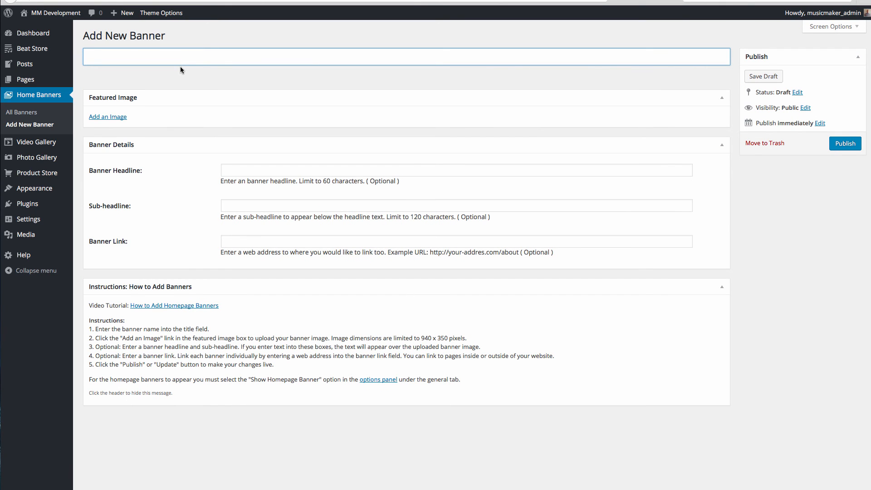
text(Banner 2)
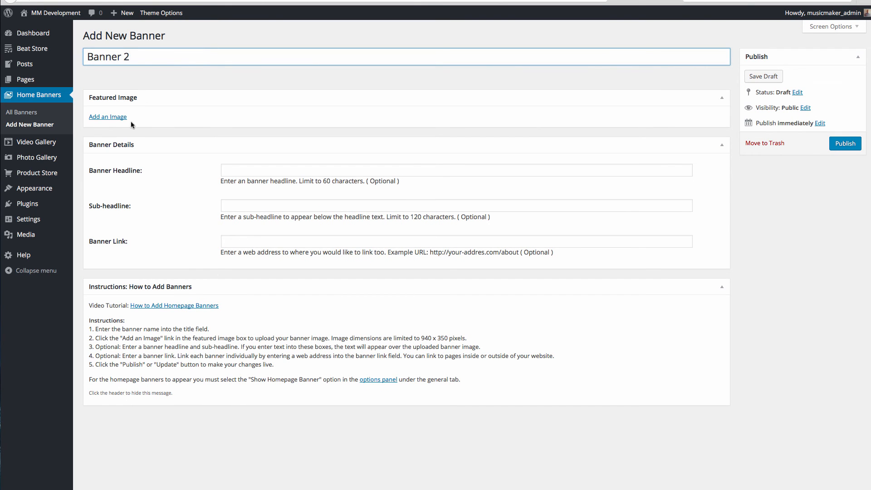
click(108, 117)
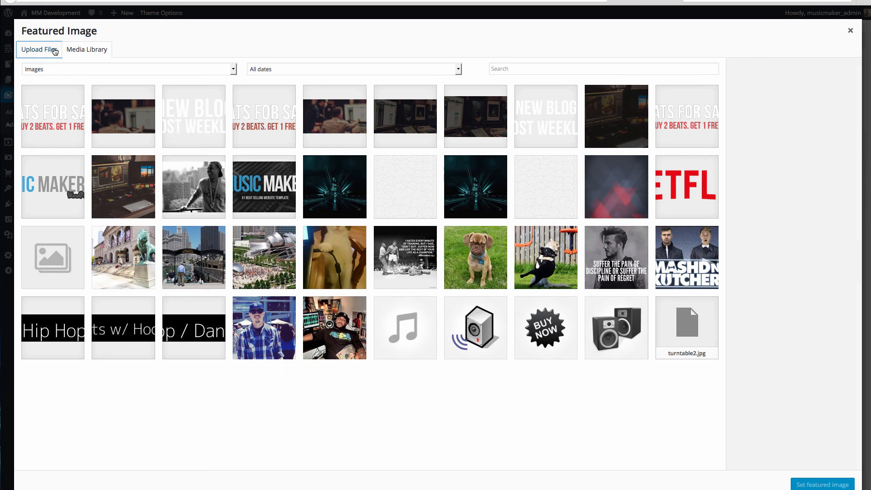
click(39, 49)
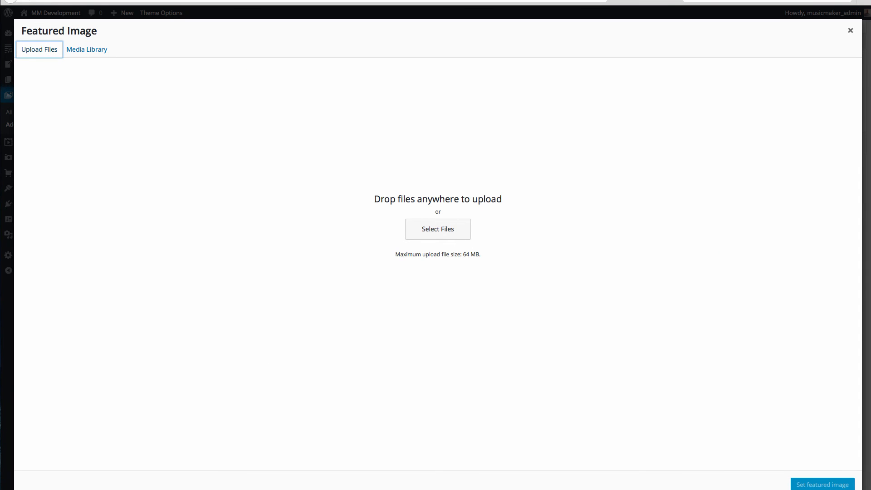
click(87, 49)
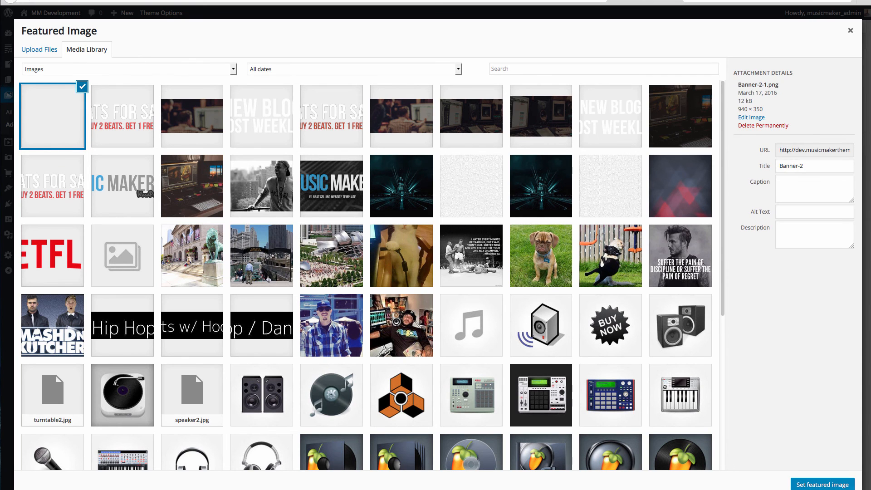
click(823, 483)
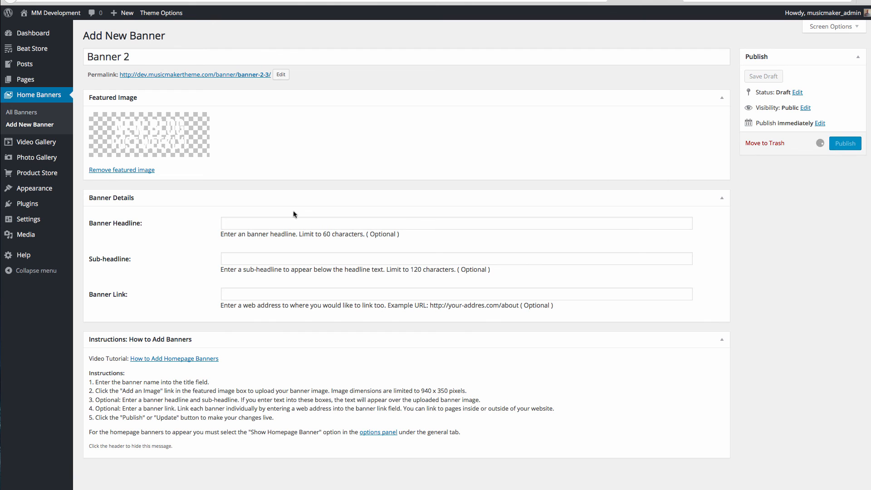
click(845, 143)
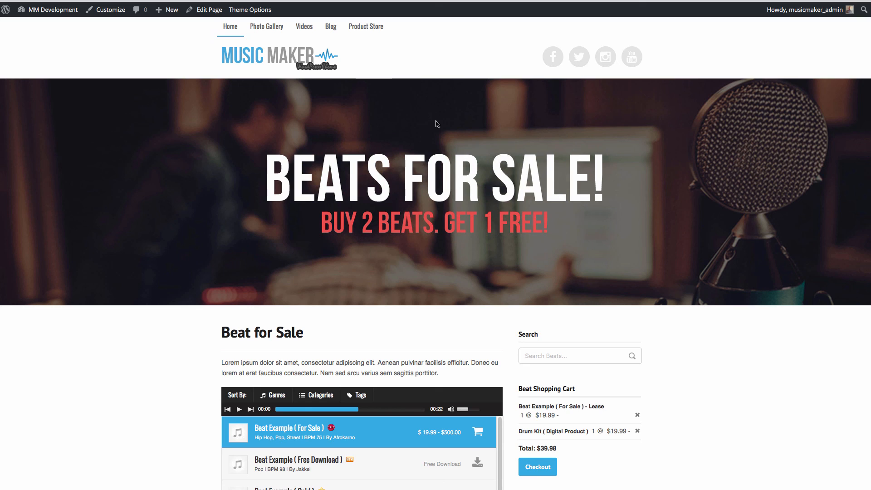
mouse_move(487, 194)
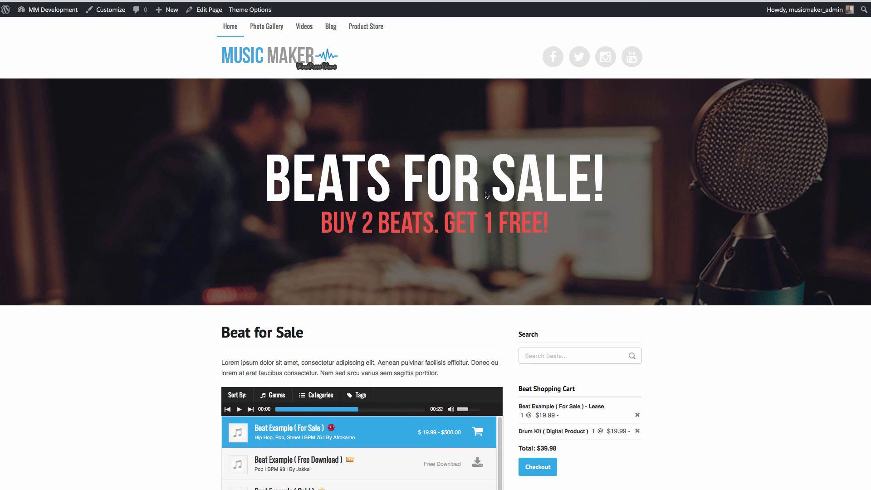
mouse_move(364, 142)
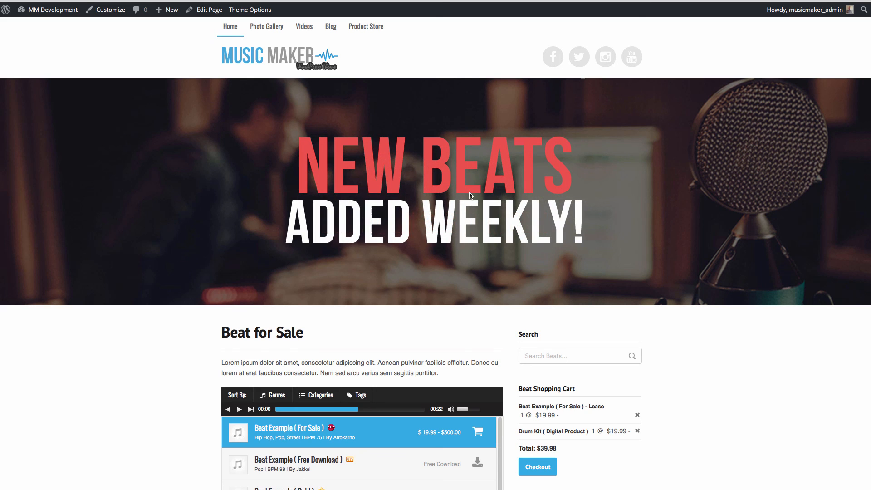
mouse_move(484, 172)
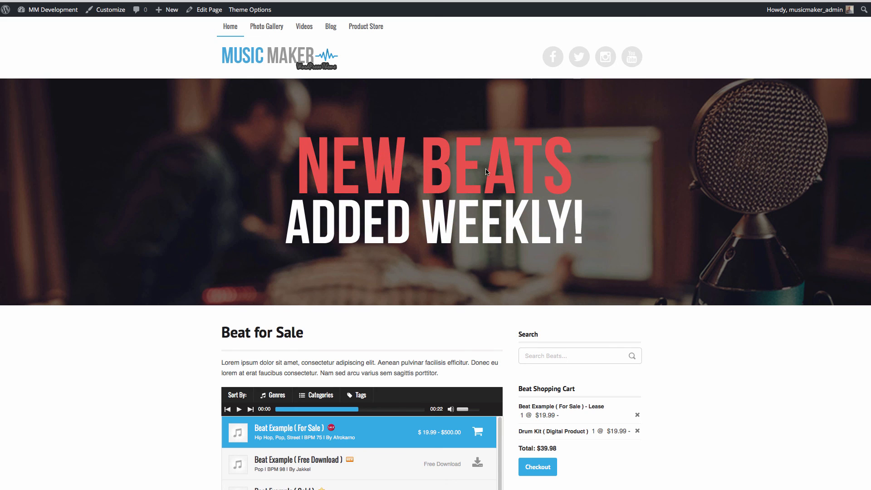
mouse_move(63, 362)
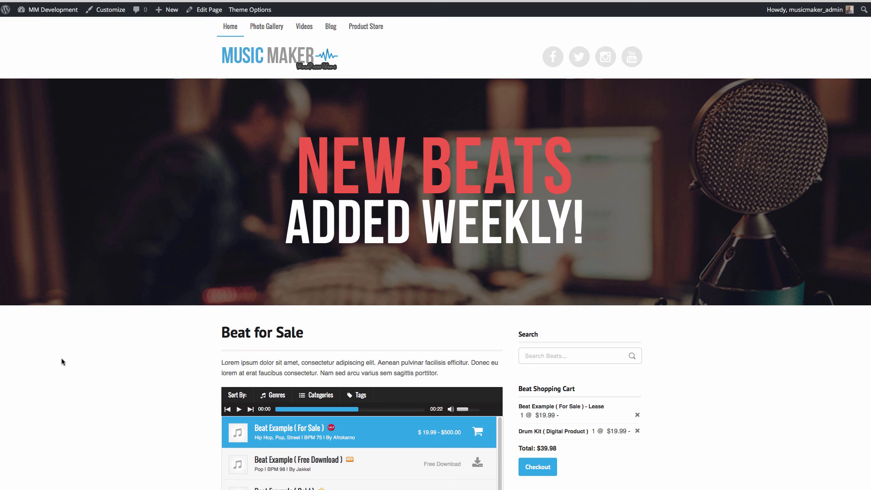
mouse_move(412, 174)
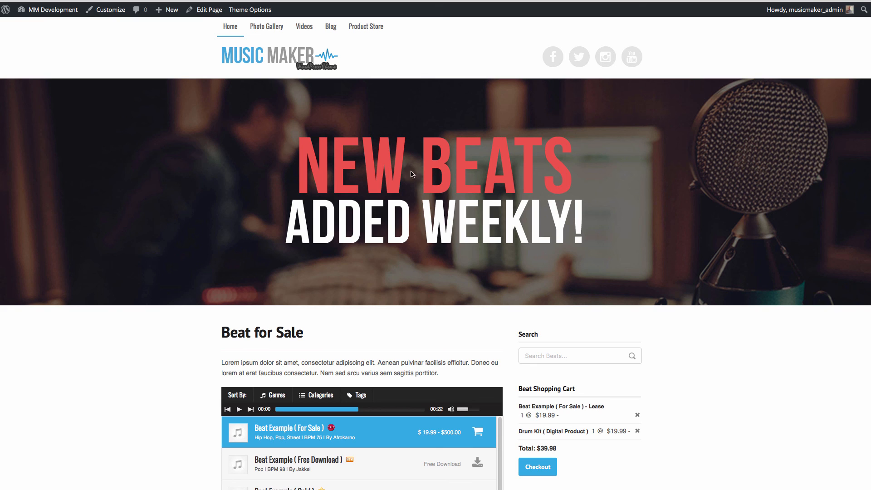
mouse_move(447, 180)
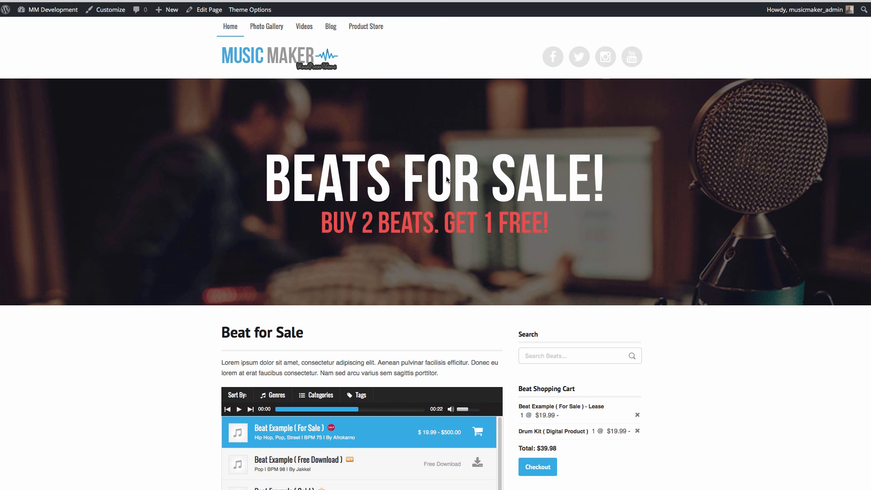
mouse_move(498, 145)
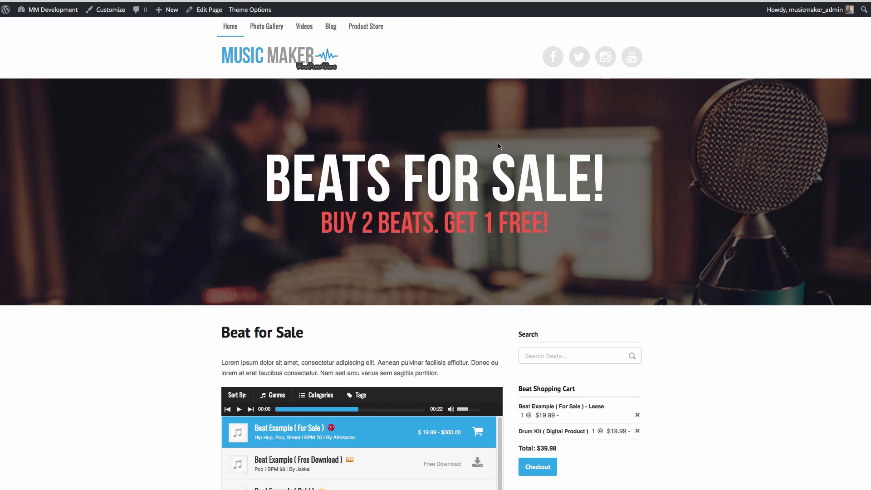